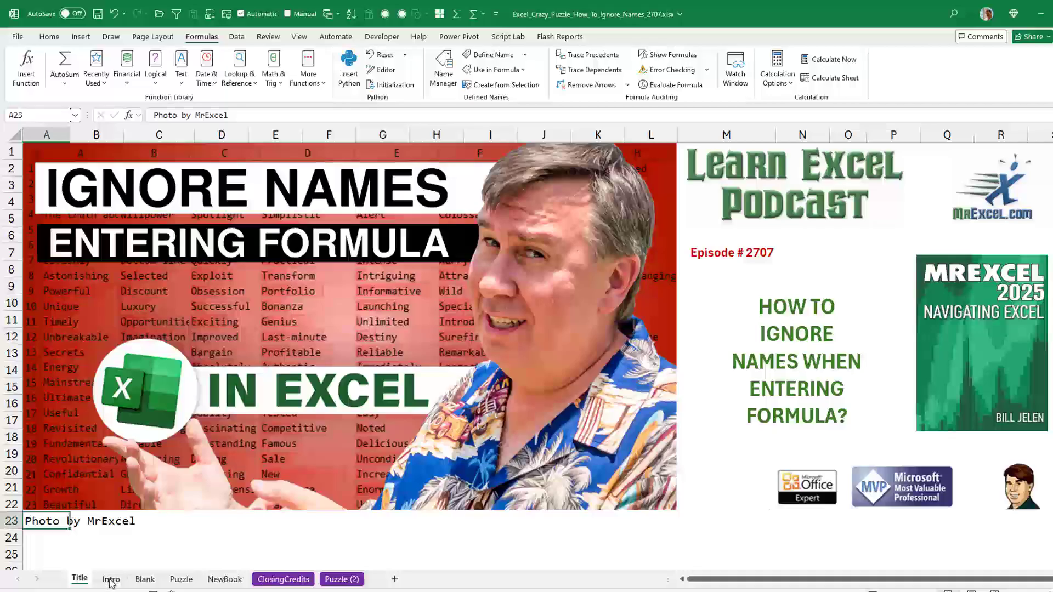
Show the Intro sheet describing the MVP-discussed puzzle credited to John Vergara
left_click(111, 580)
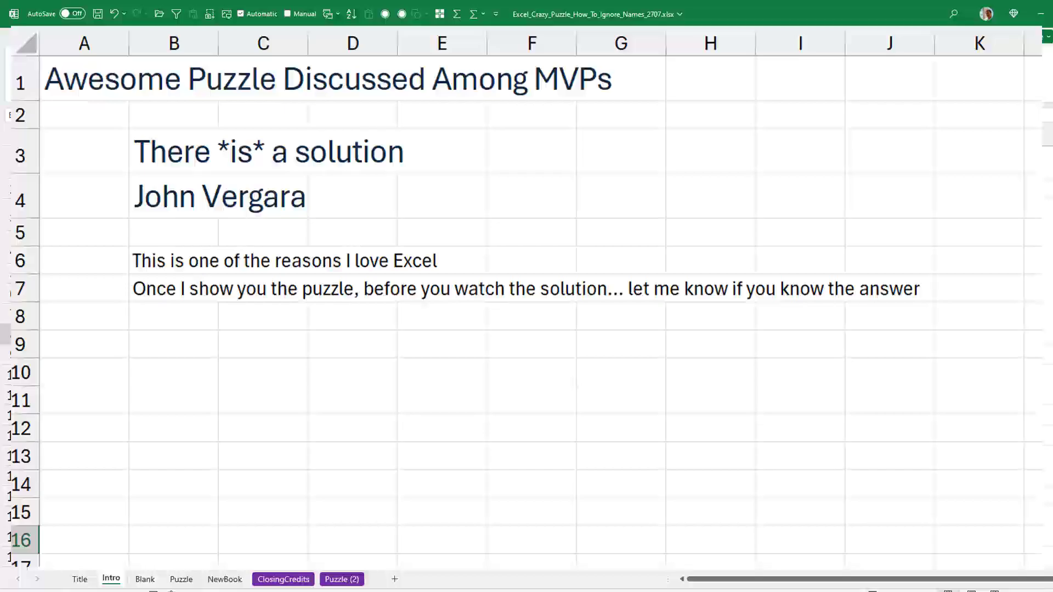
Show the Puzzle sheet with goal formula C2+C3-C4/C5, Alpha/Bravo values and attempts list
left_click(185, 579)
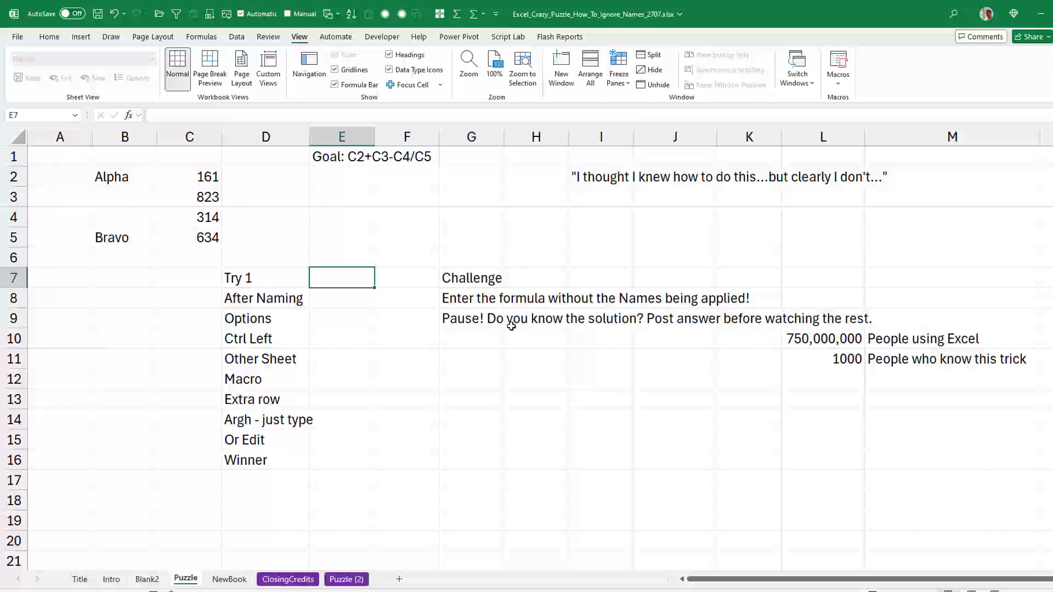
Point-enter =C2+C3-C4/C5 in the Try 1 row so it returns 983.505
type("=C2")
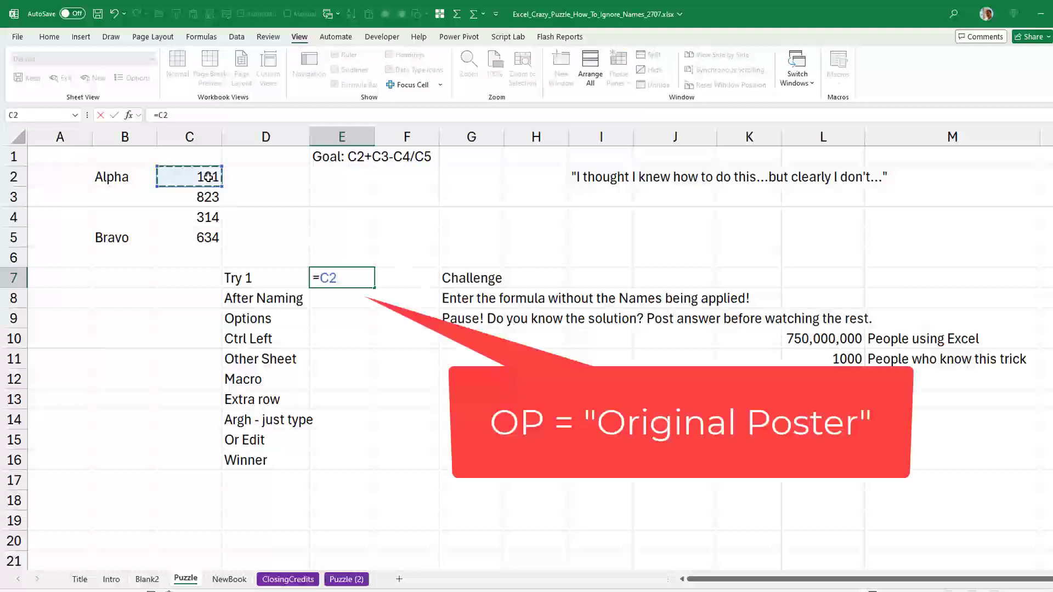
type("+C3-")
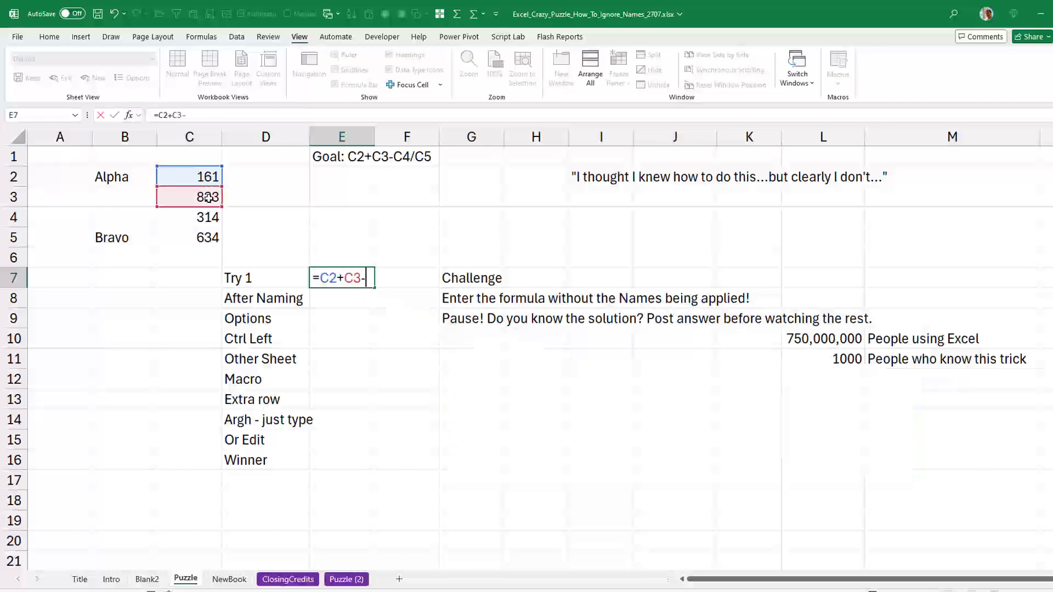
left_click(188, 217)
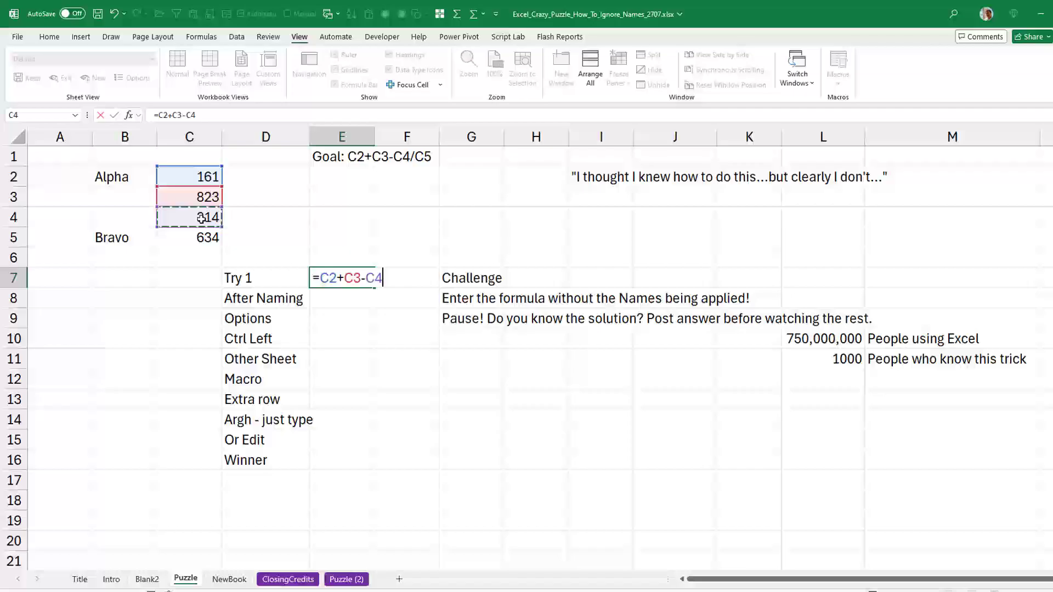
left_click(189, 237)
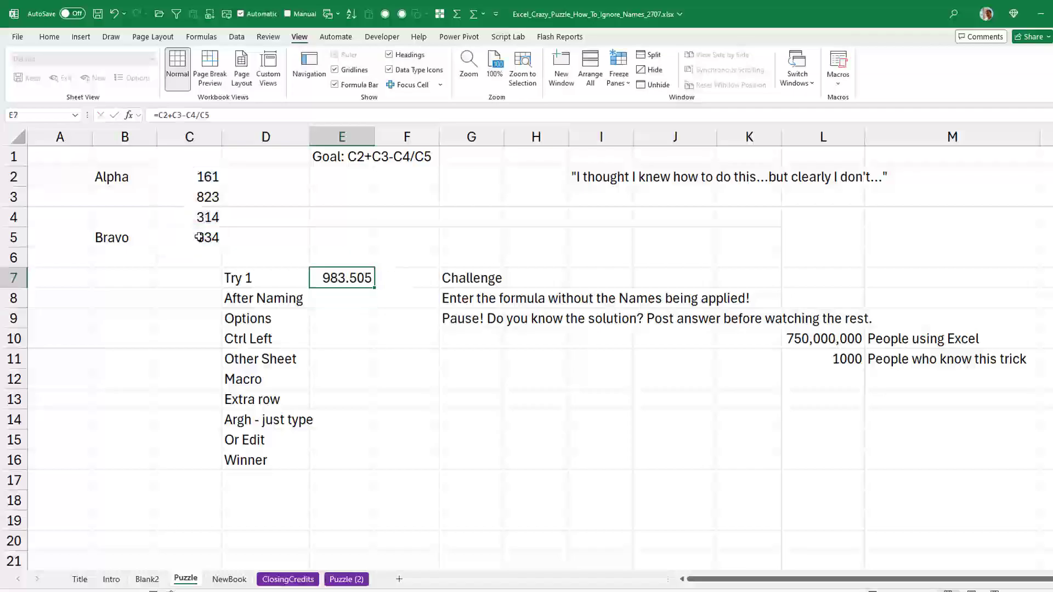
double_click(341, 277)
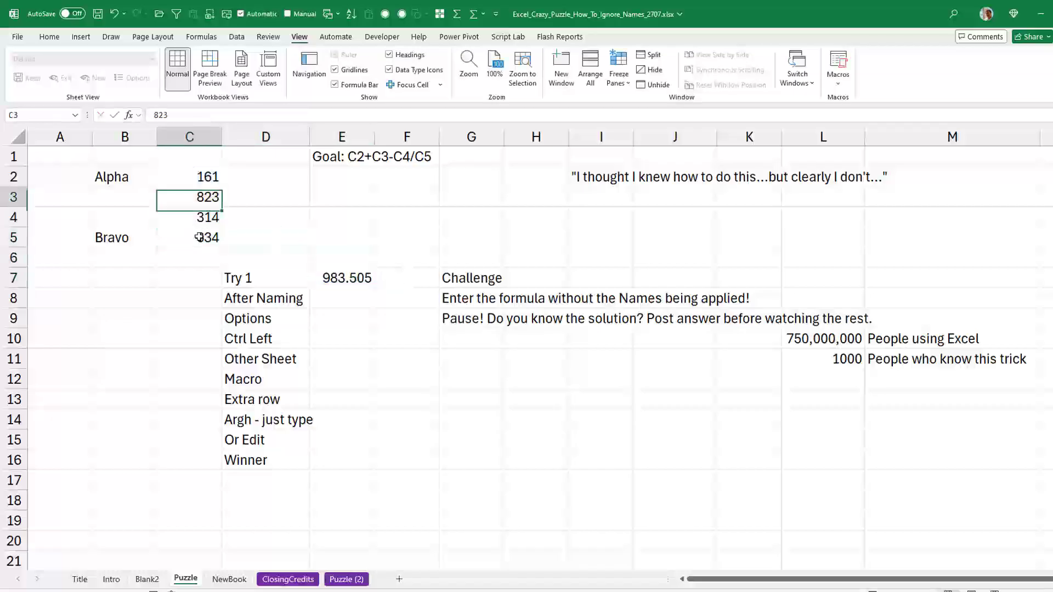
Create names from the left-column labels of B2:C5, producing Alpha and Bravo
left_click_drag(125, 176, 188, 237)
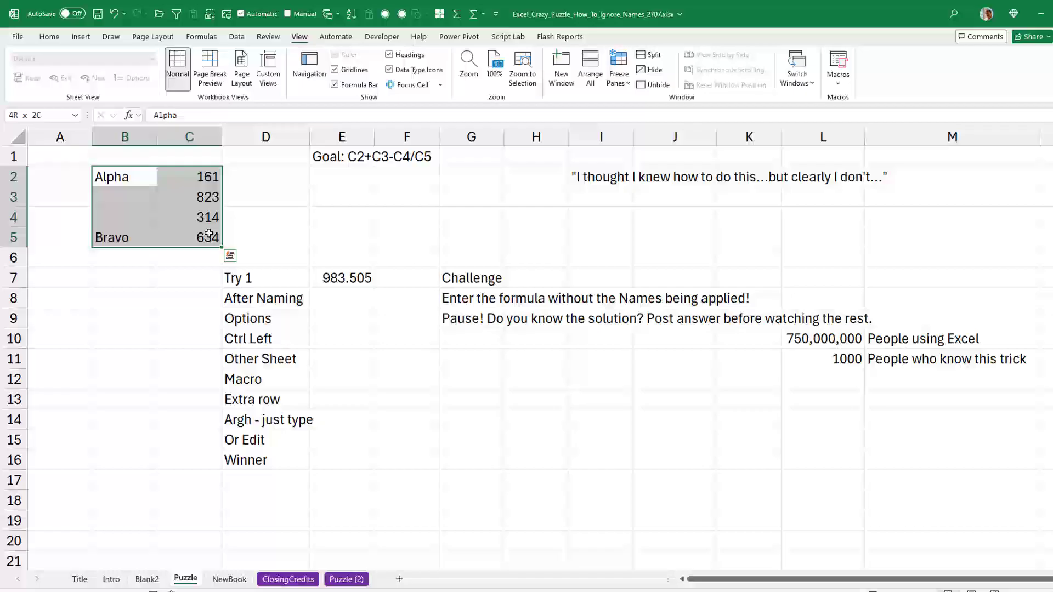
left_click(201, 36)
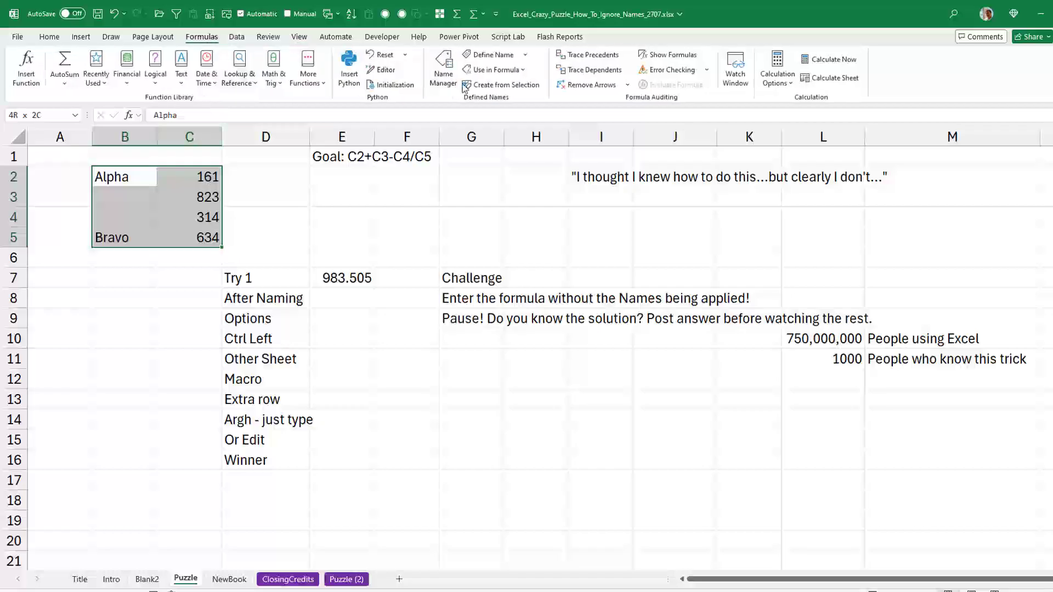
left_click(502, 84)
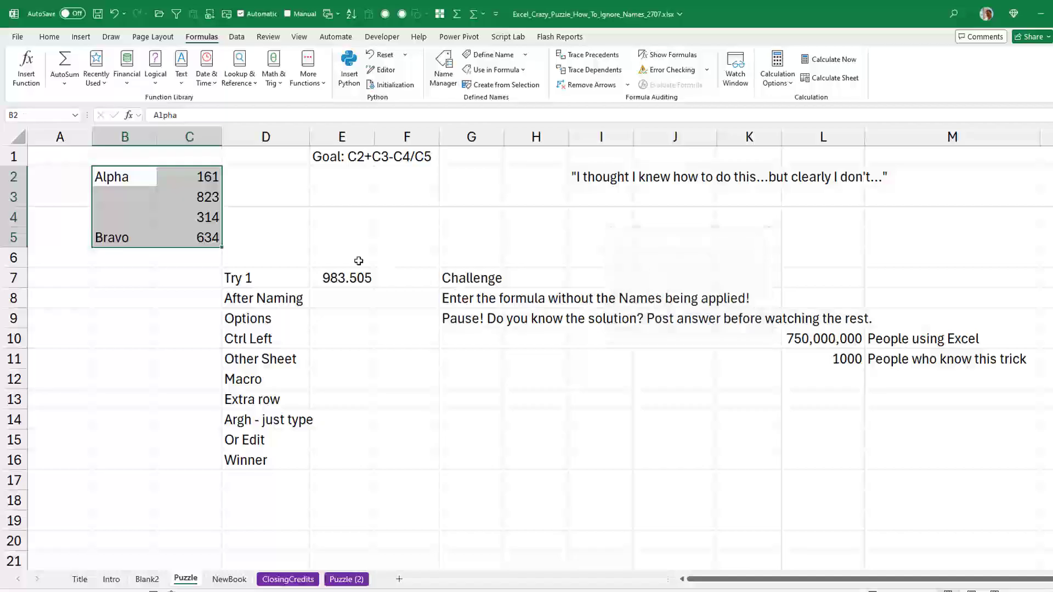
left_click(188, 176)
type("=")
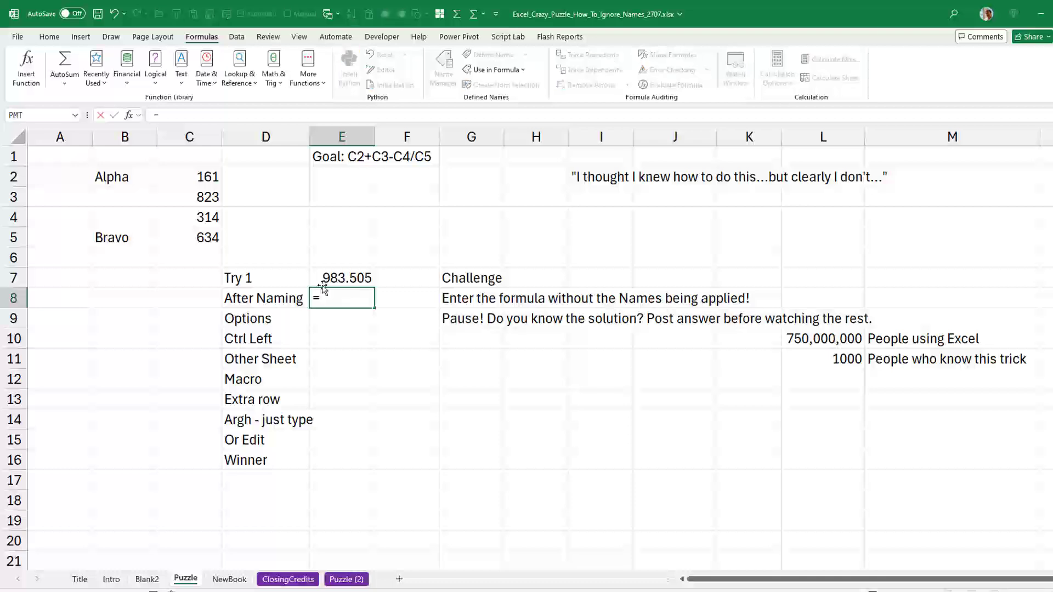
Enter the After Naming formula in E8, which Excel writes as =Alpha+C3-C4/Bravo, and recalculate
type("Alpha")
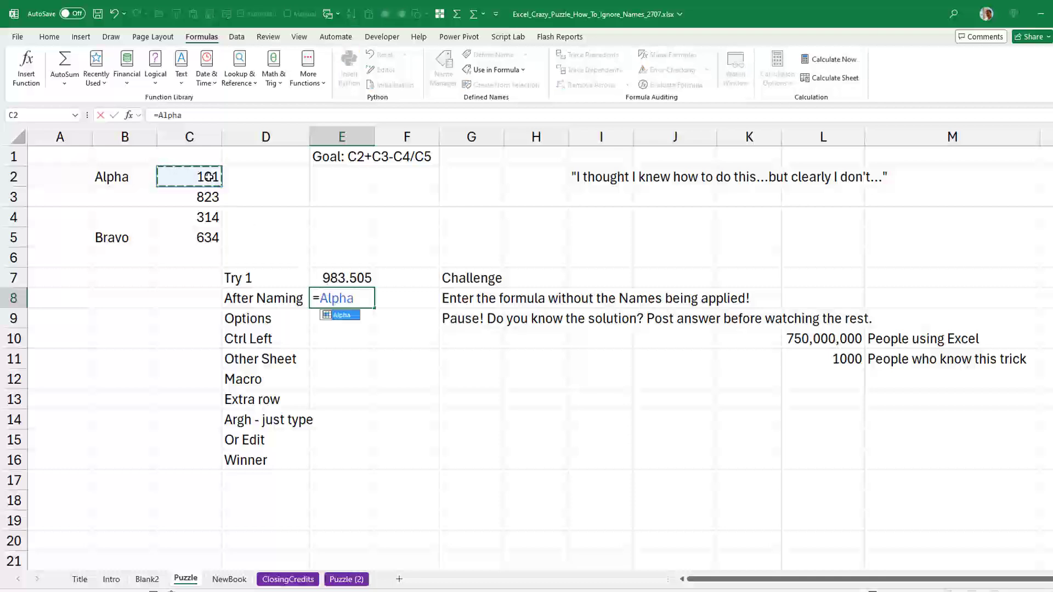
left_click(190, 197)
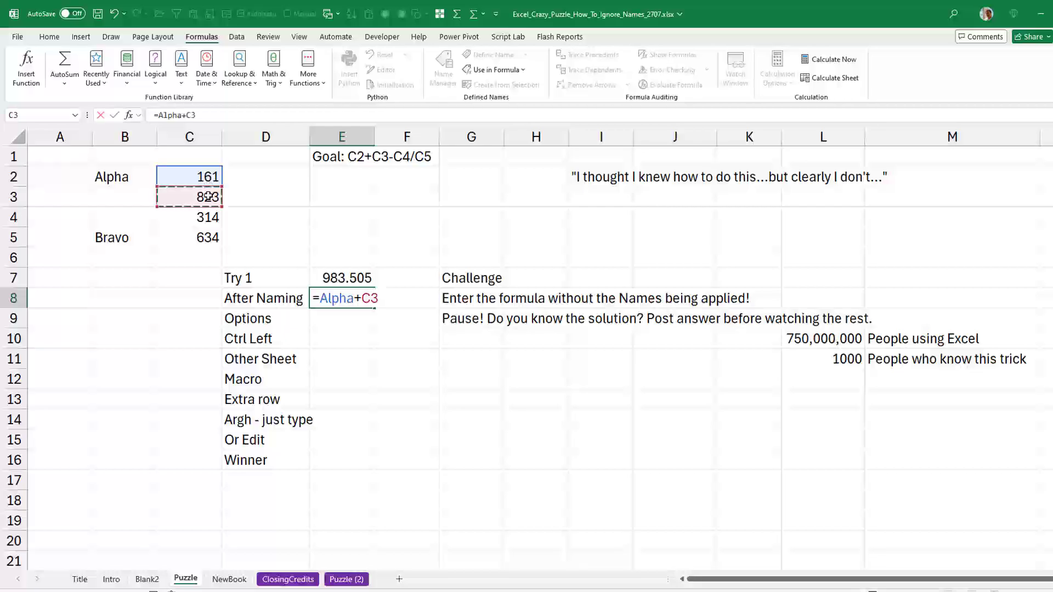
left_click(188, 217)
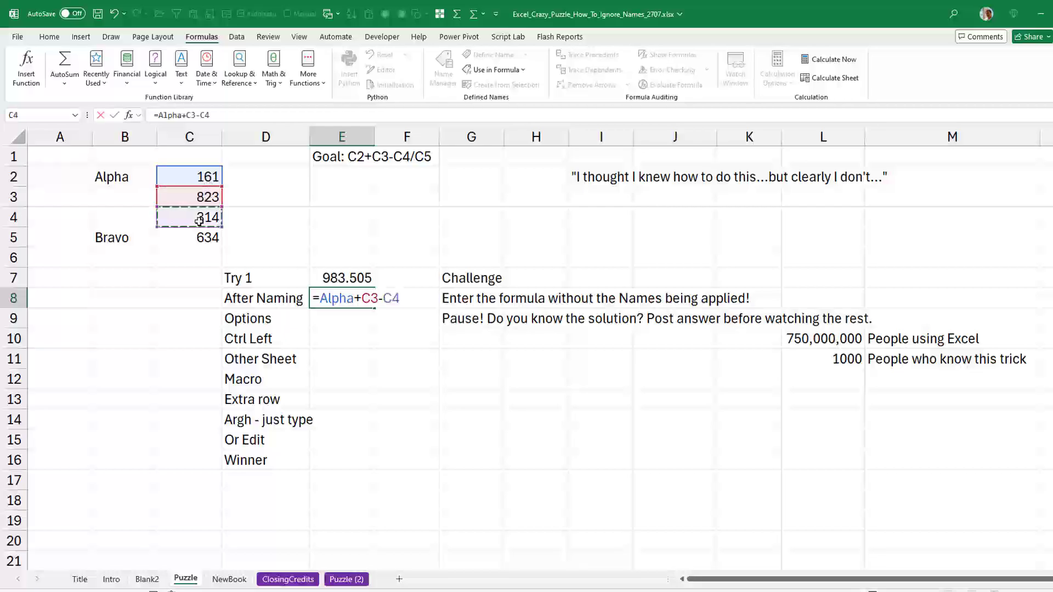
type("/")
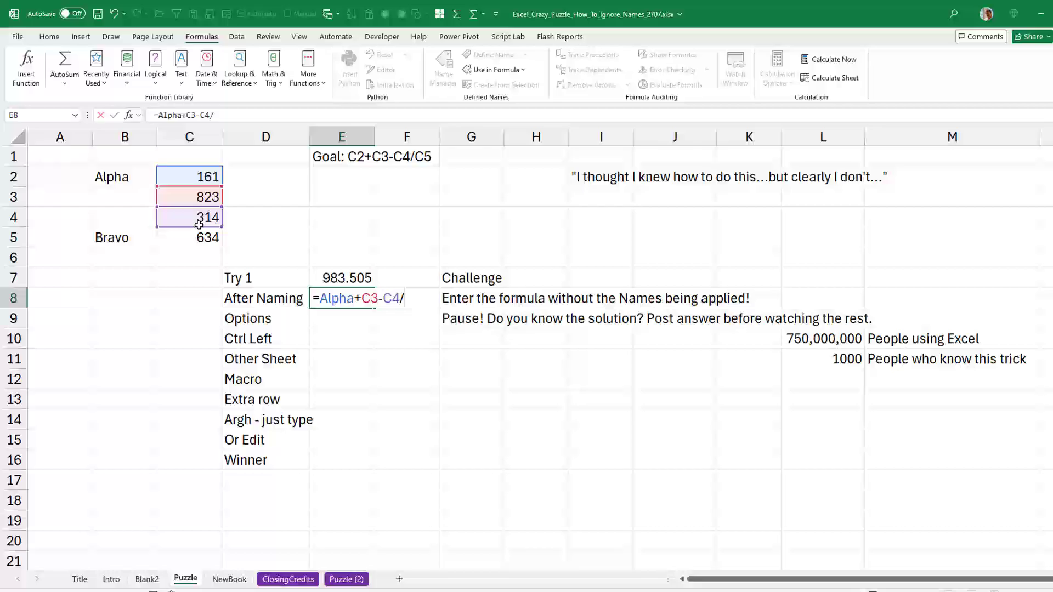
left_click(188, 238)
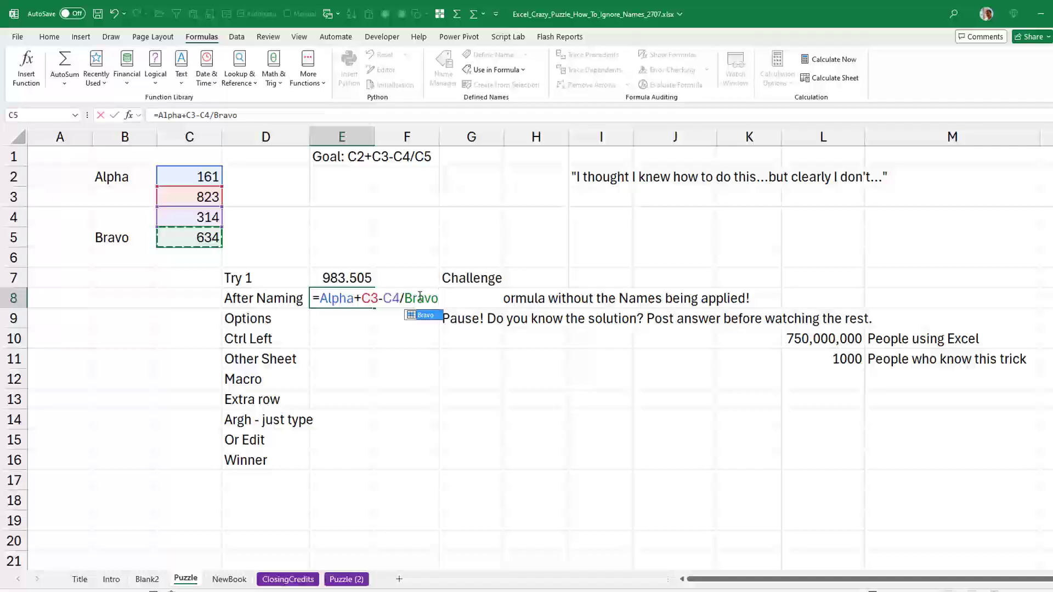
key("Enter")
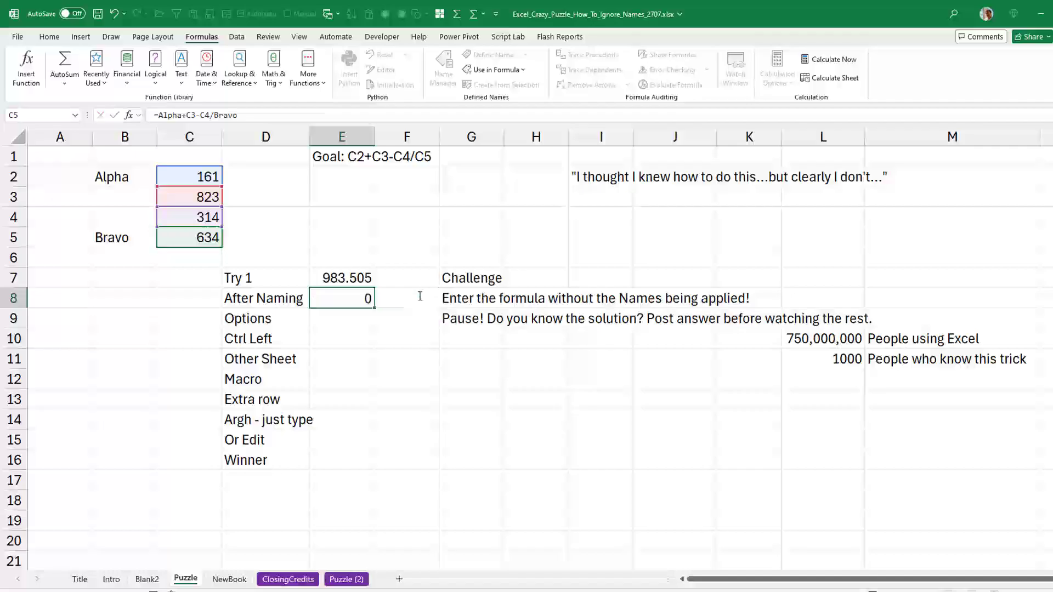
key("enter")
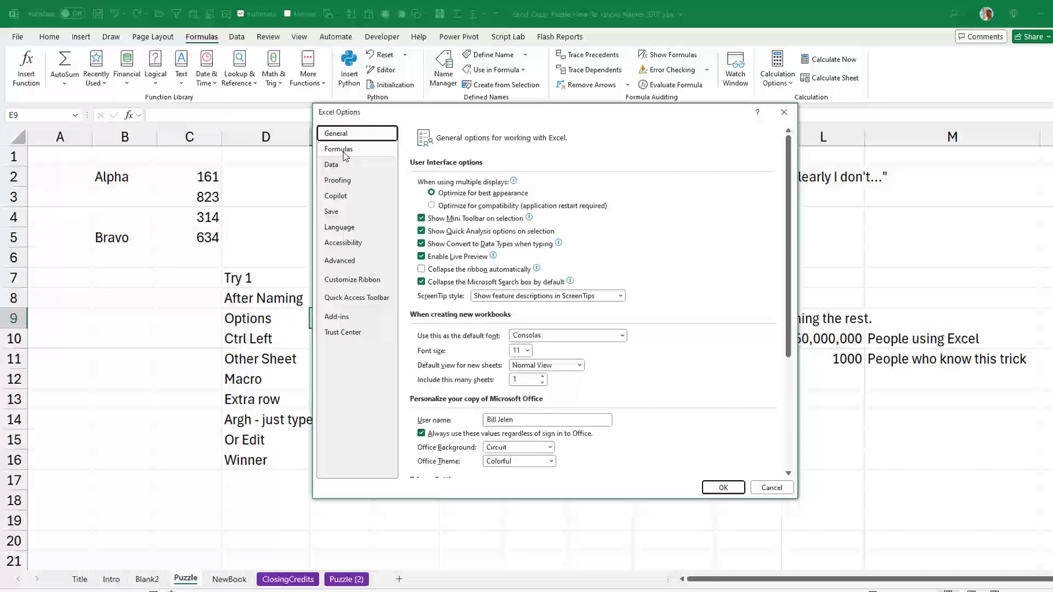
Toggle Use table names in formulas in the Formulas options and close Excel Options
left_click(339, 149)
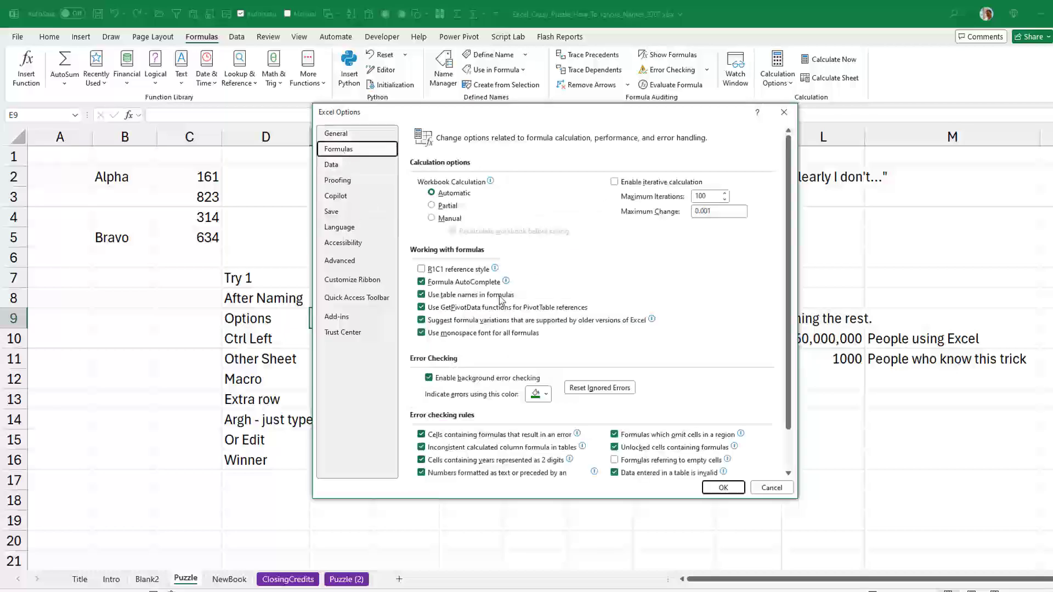
left_click(422, 295)
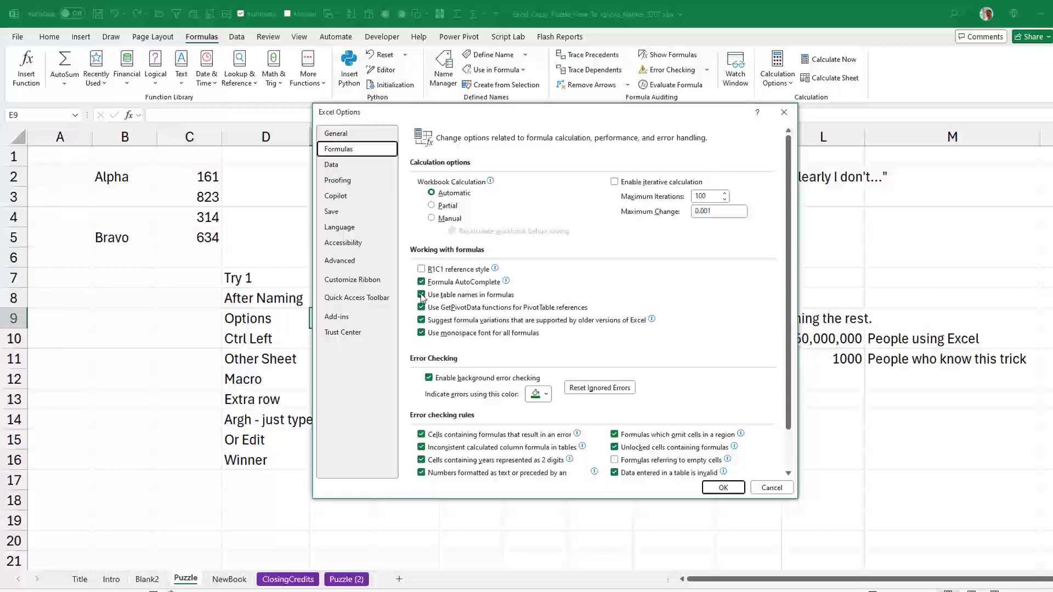
left_click(421, 295)
type("=")
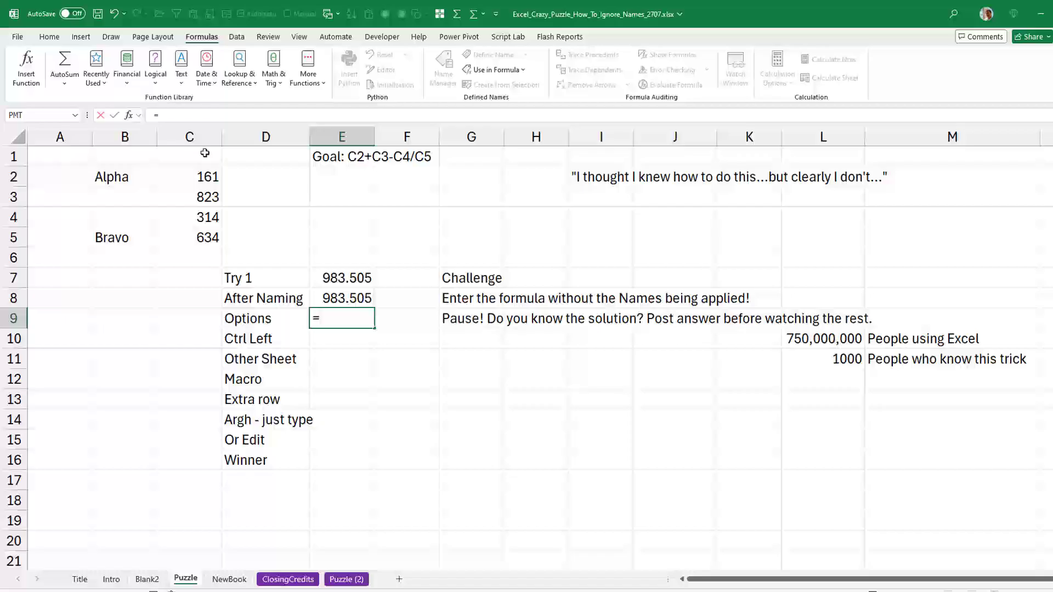
type("Alpha")
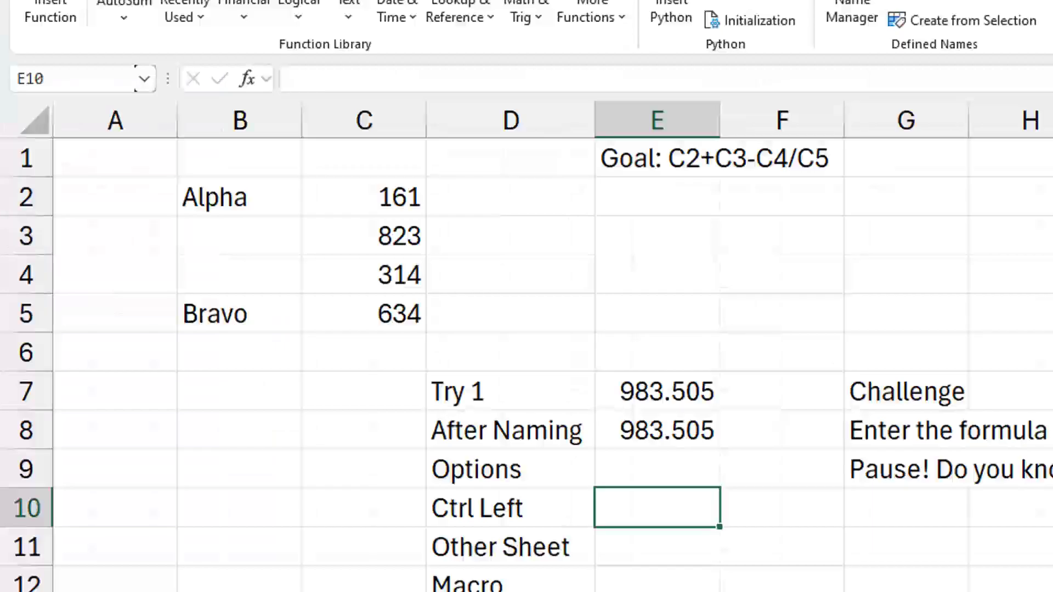
type("=")
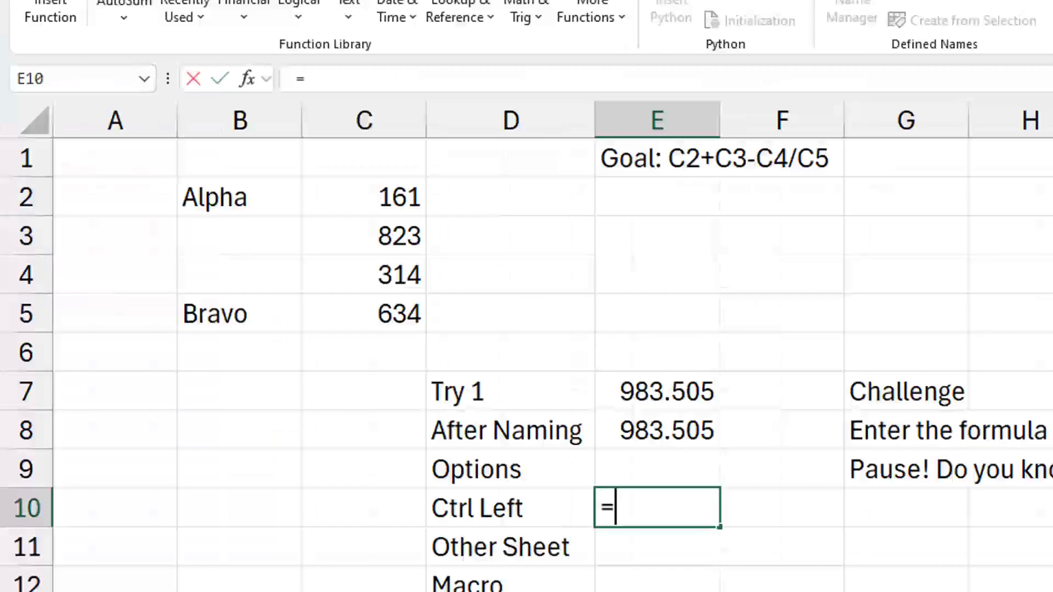
type("SUM(")
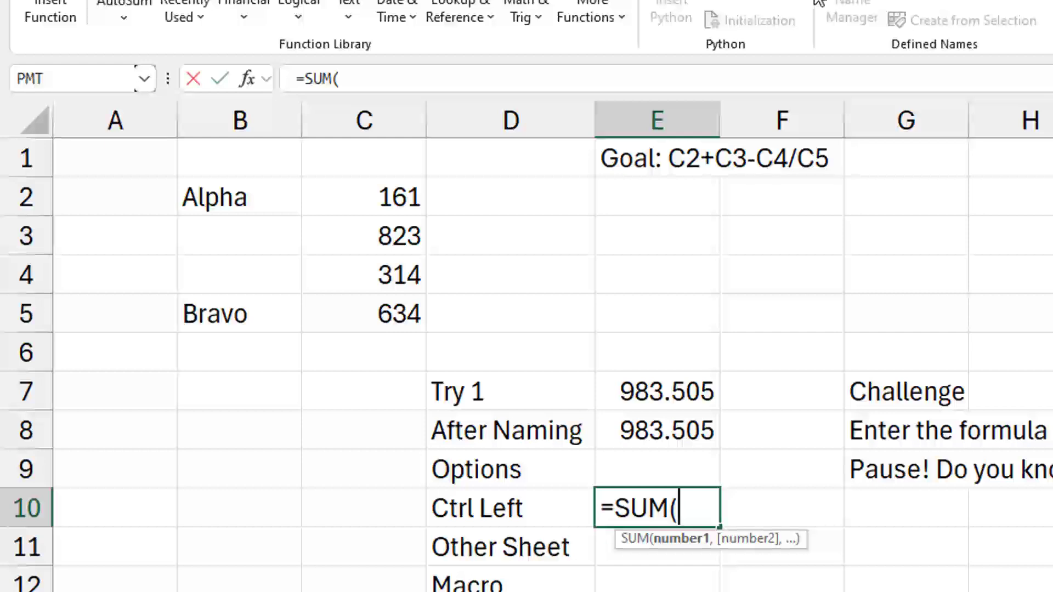
left_click(364, 197)
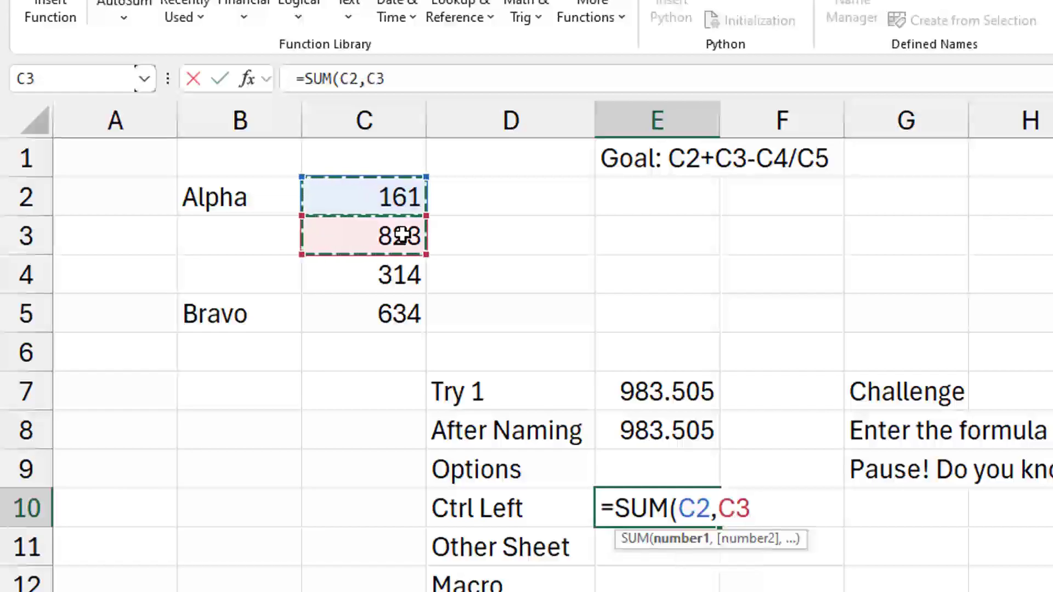
left_click(363, 275)
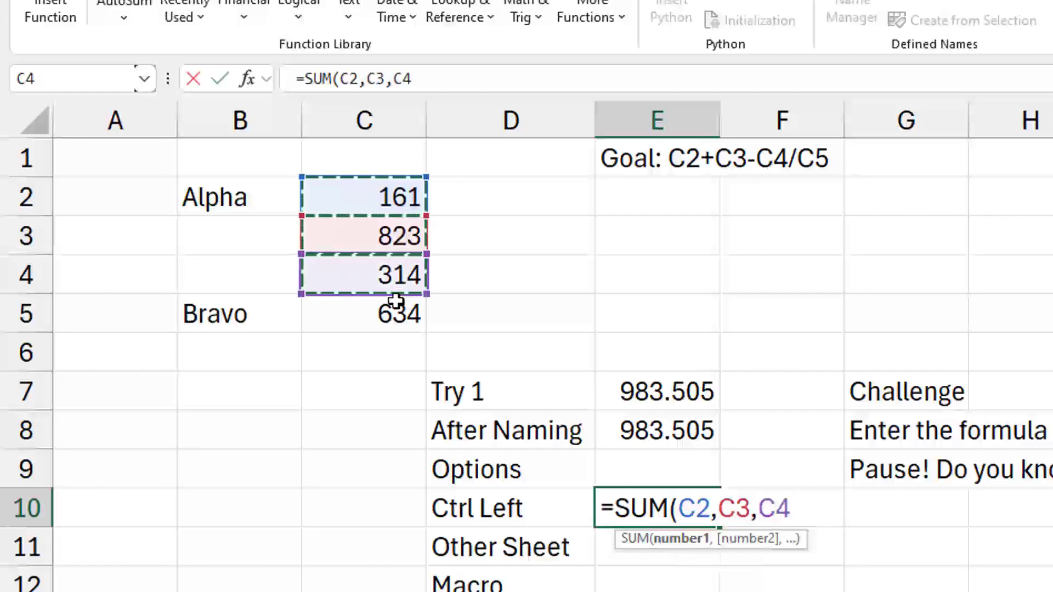
left_click(362, 314)
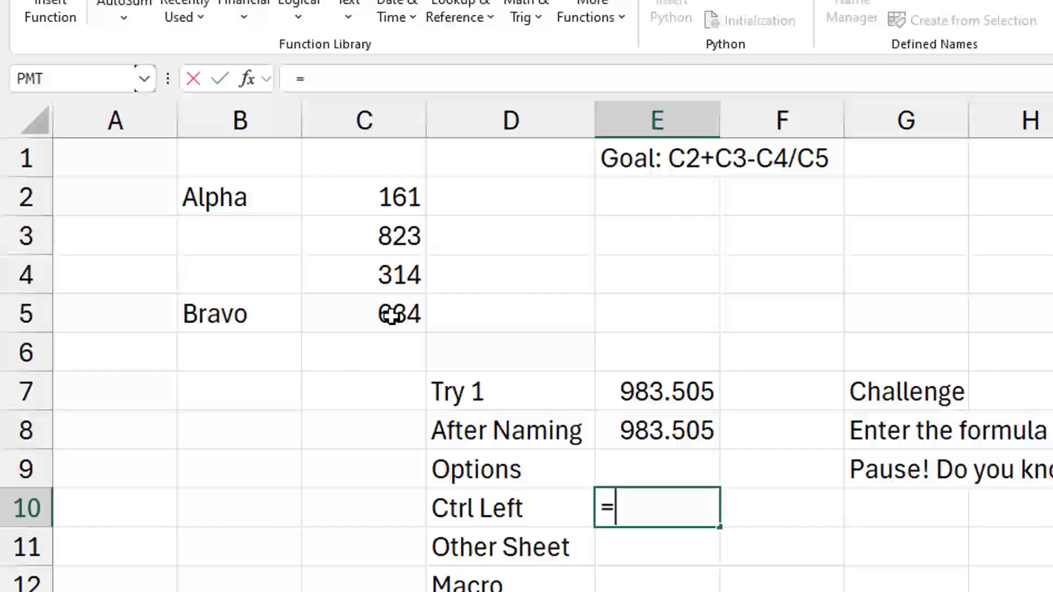
mouse_move(368, 195)
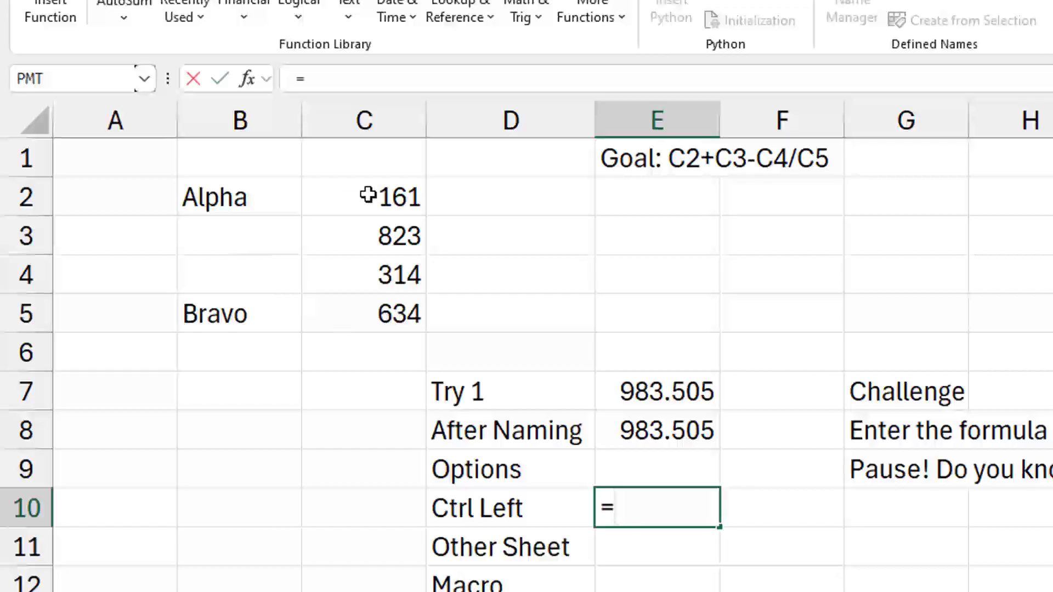
left_click(364, 196)
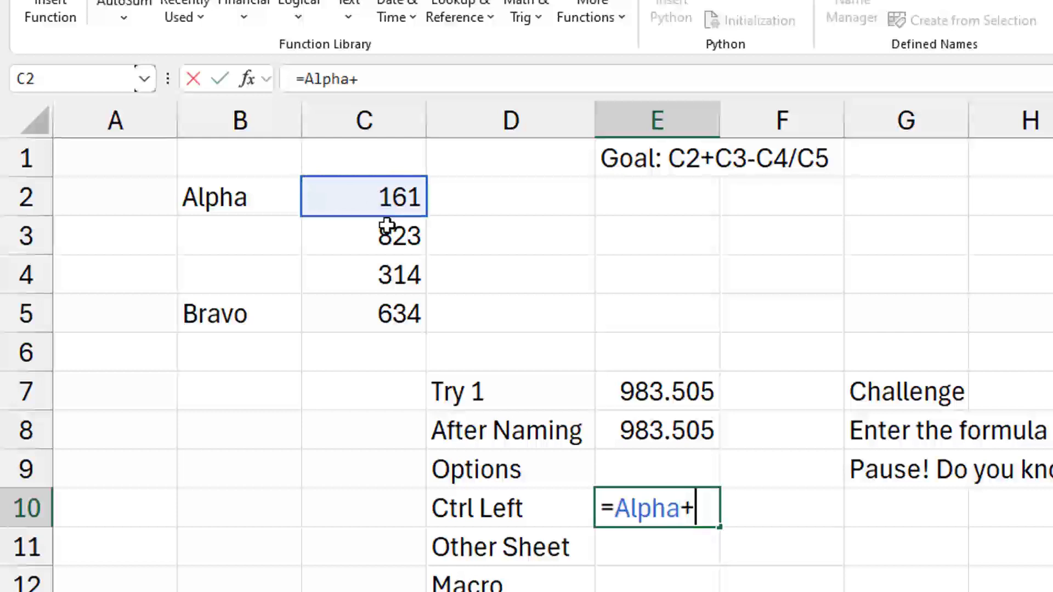
left_click(364, 235)
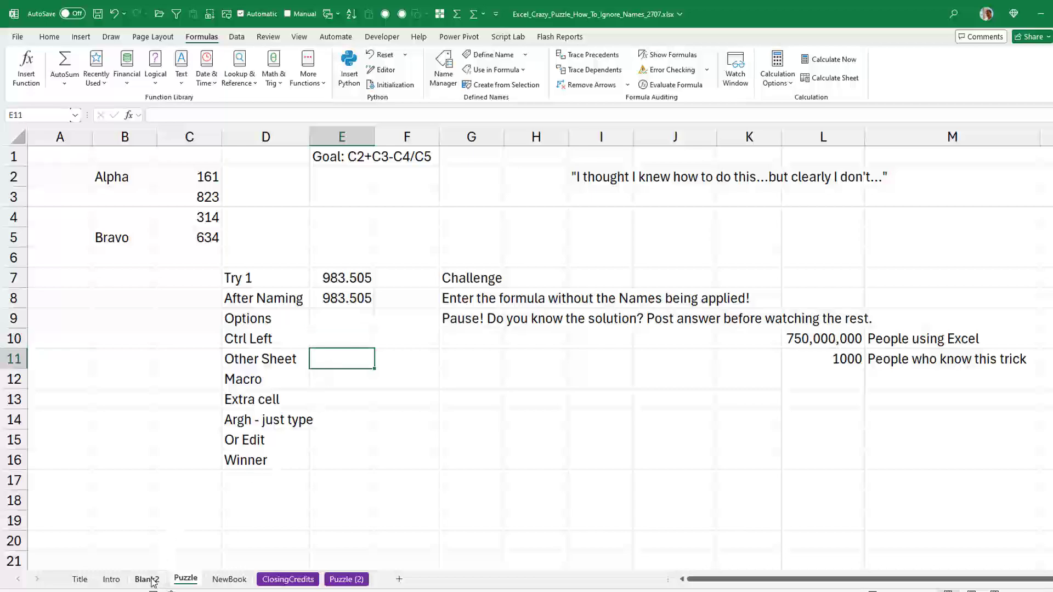
Build =C2+C3-C4/C5 on Blank2 and verify the Puzzle sheet's Other Sheet formula
left_click(147, 579)
type("=C2+")
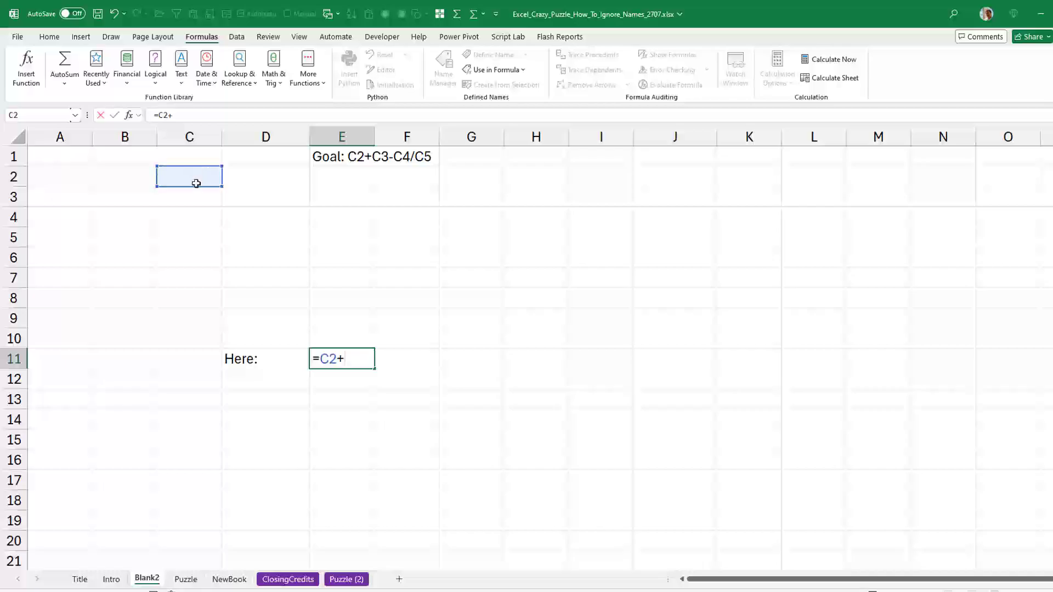
left_click(189, 197)
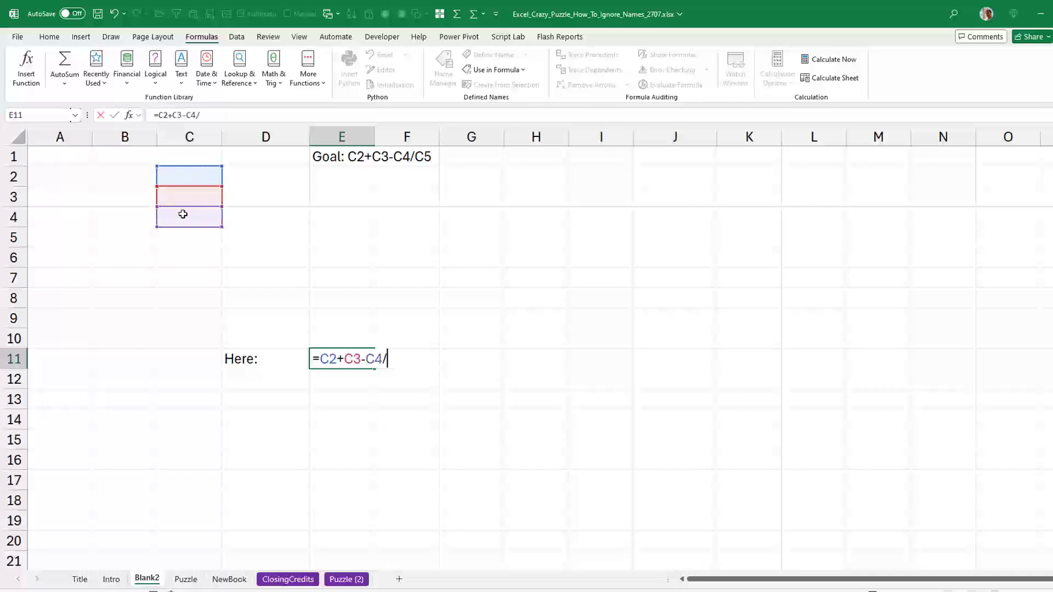
left_click(189, 237)
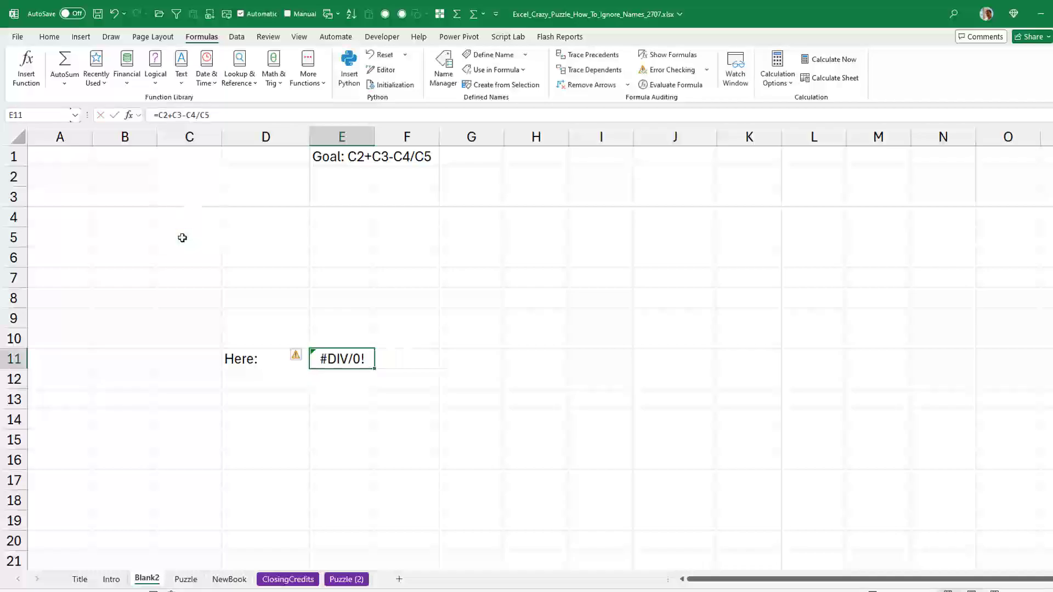
left_click(185, 580)
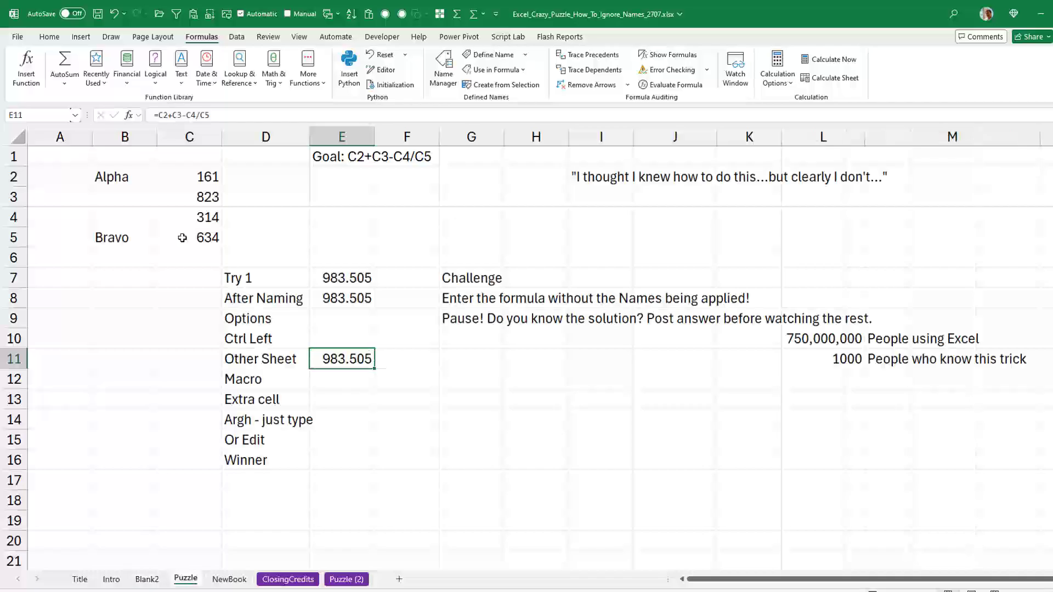
double_click(342, 358)
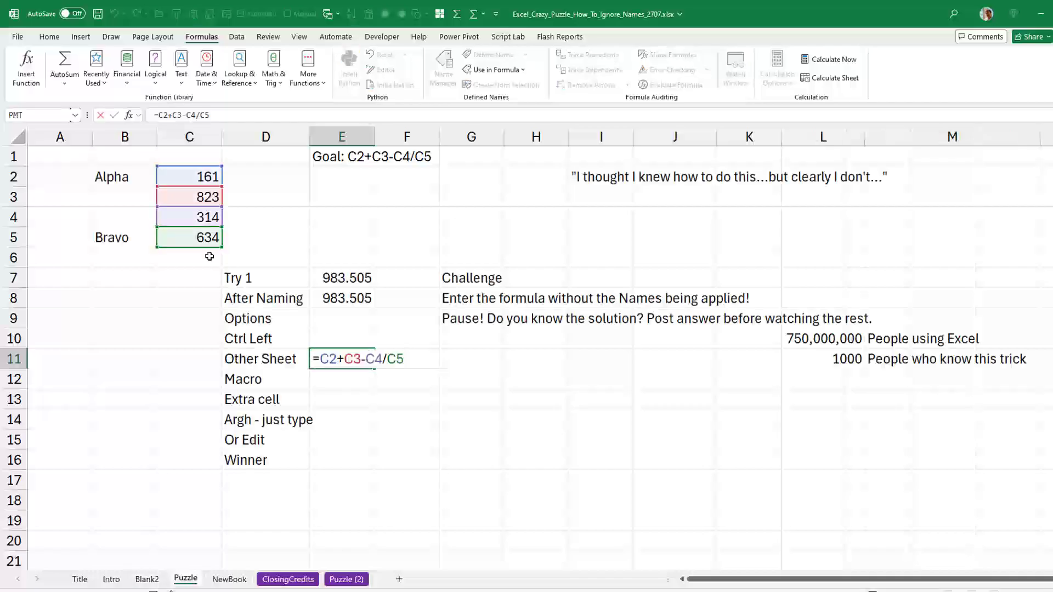
key("enter")
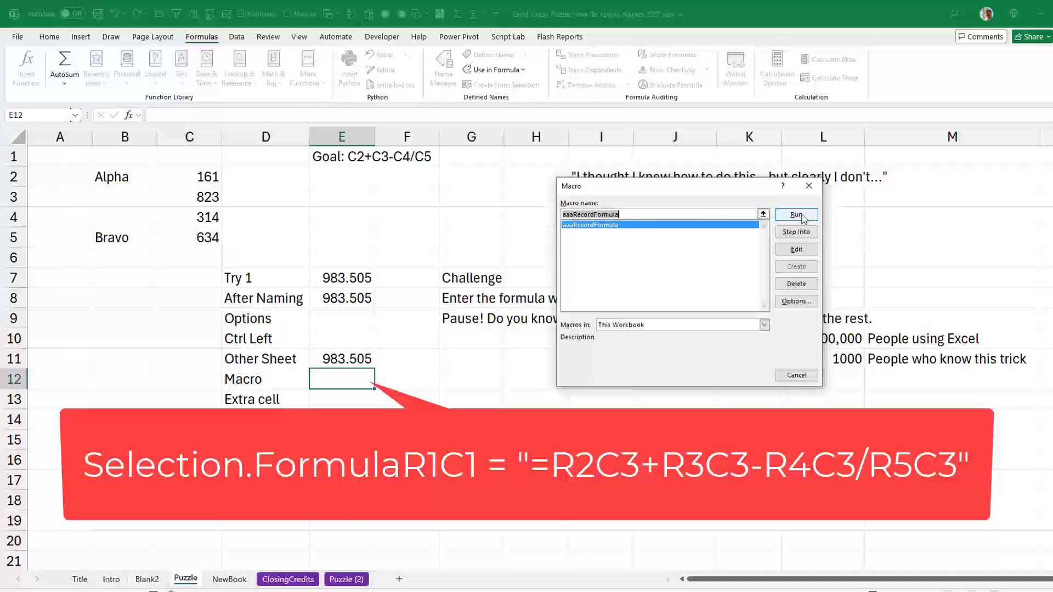
Run the aaaRecordFormula macro so the Macro row returns 983.505
left_click(796, 215)
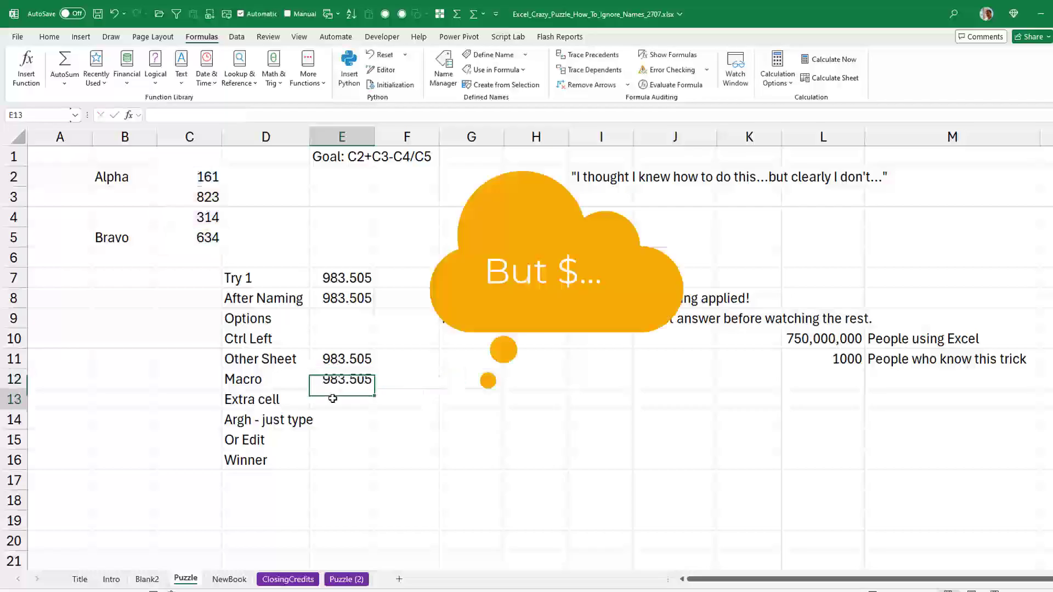
Enter the Extra cell formula with C:D range references, then trim them to single cells
type("=")
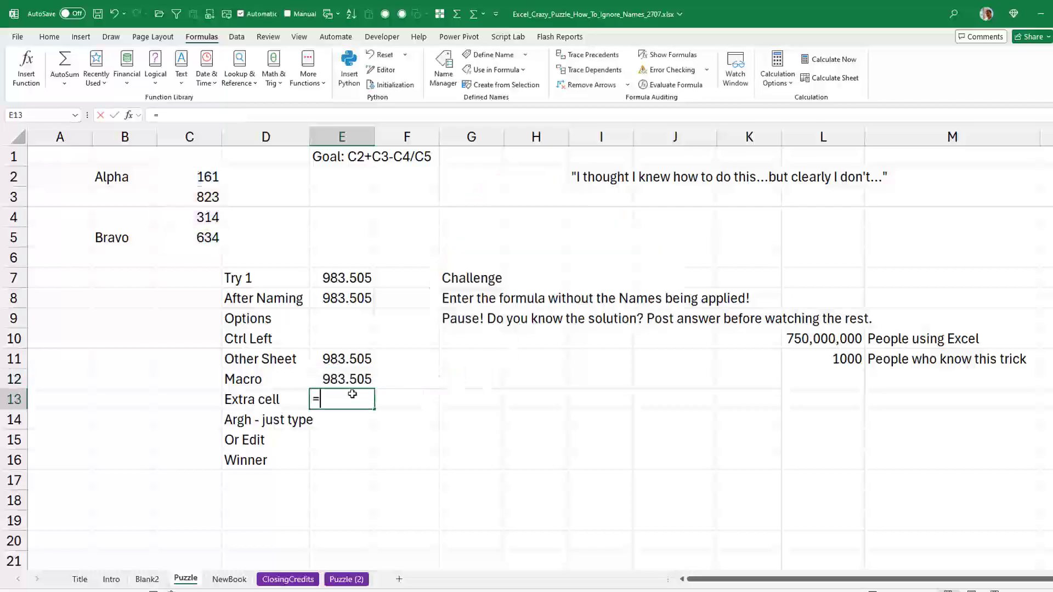
type("Alpha")
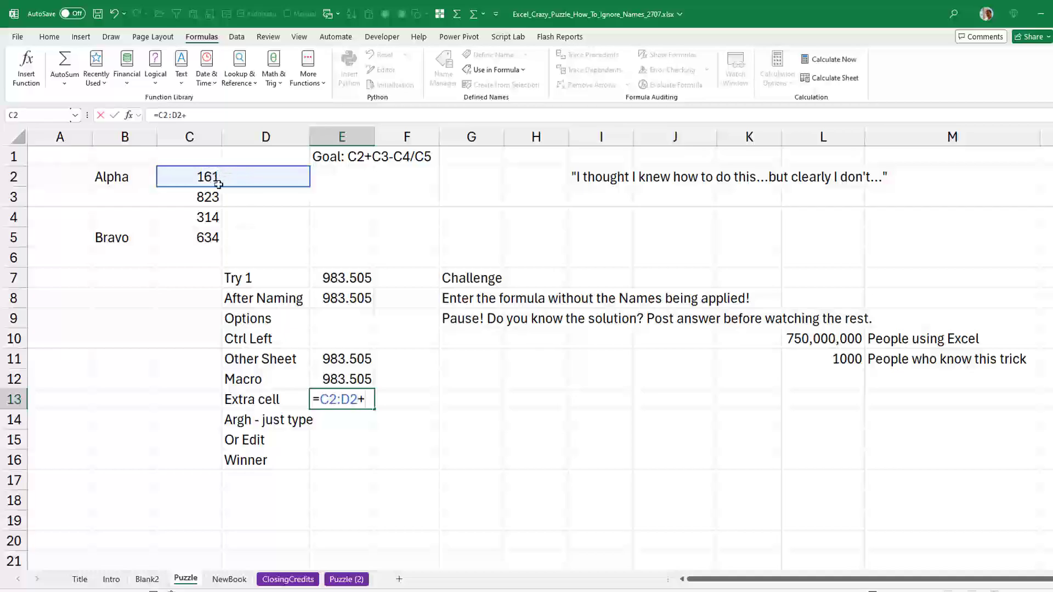
left_click(188, 197)
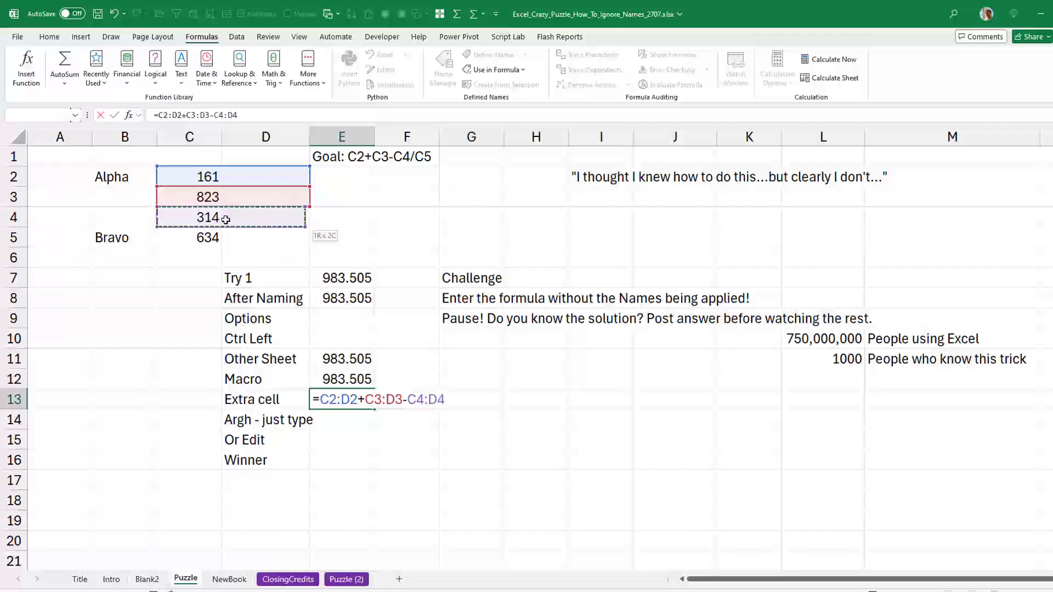
type("/C5:D5")
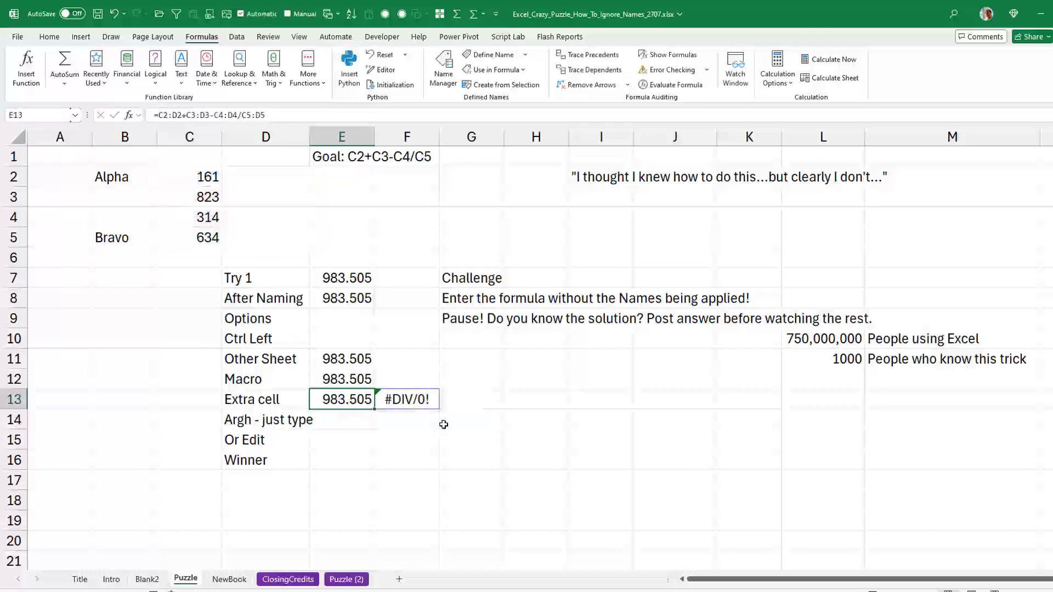
double_click(344, 399)
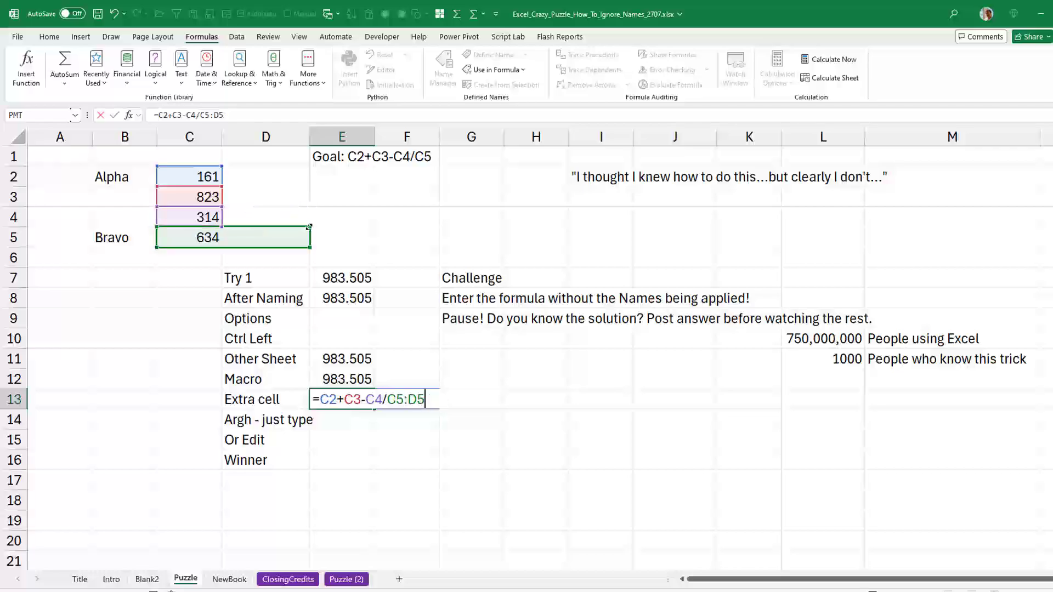
key("backspace")
type("=C2+C3-")
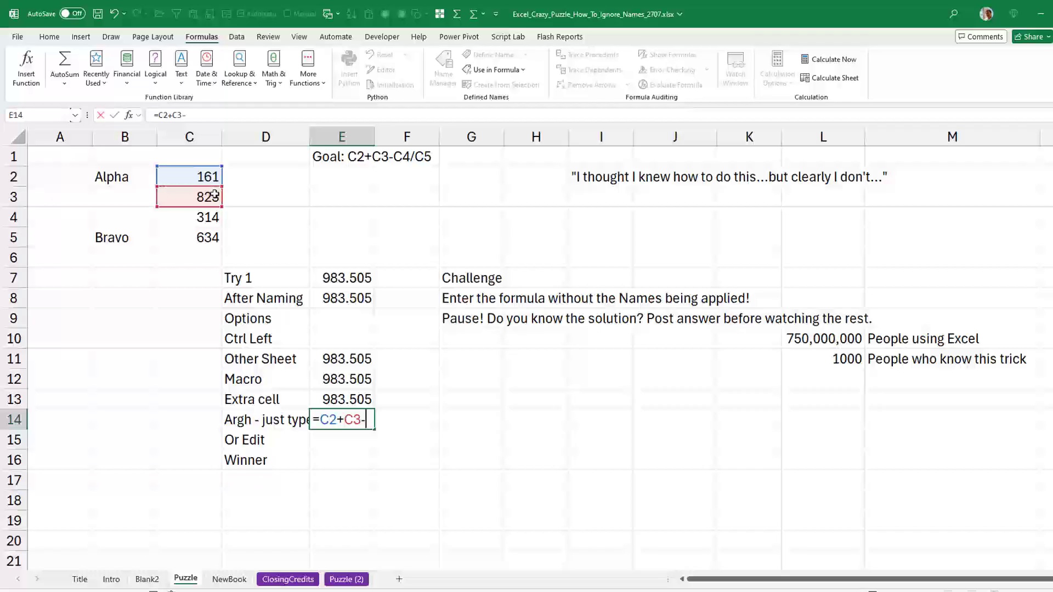
Type =C2+C3-C4/C5 in the Argh row, and edit Alpha to C2 in the Or Edit formula
left_click(189, 218)
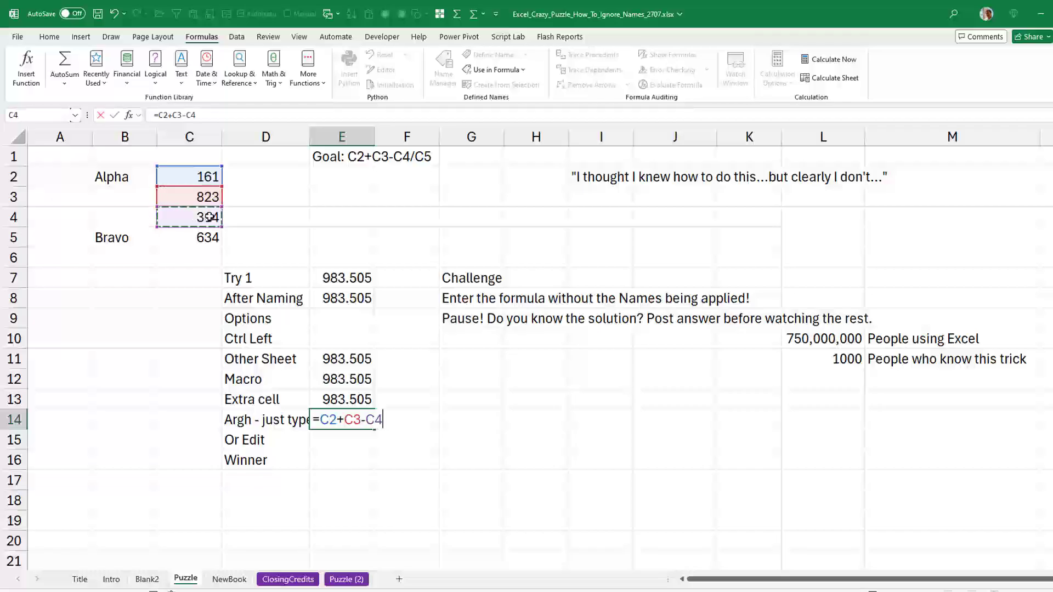
type("/C5")
left_click(342, 440)
type("=")
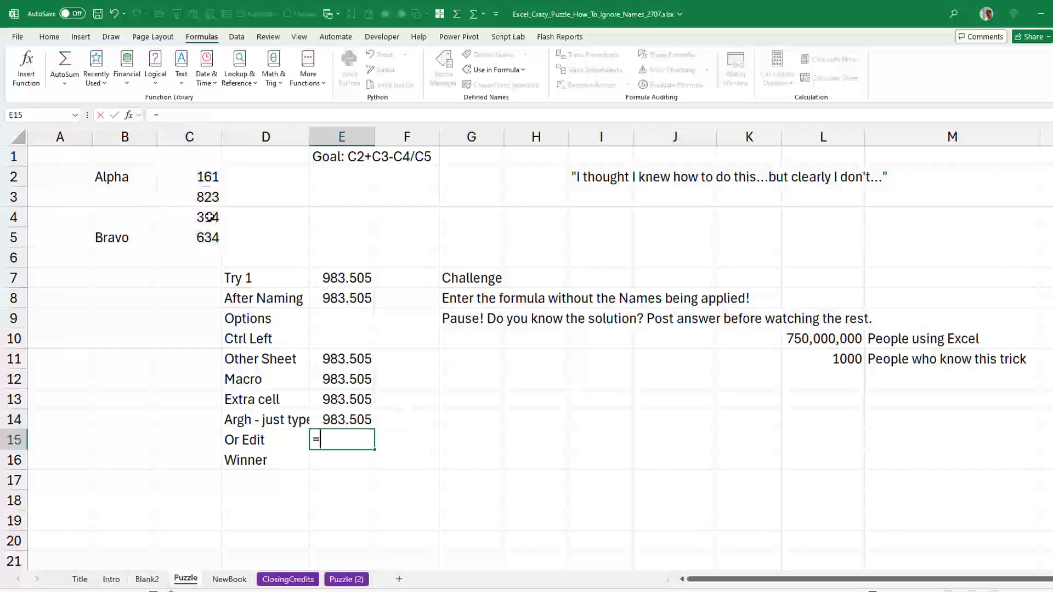
type("Alpha")
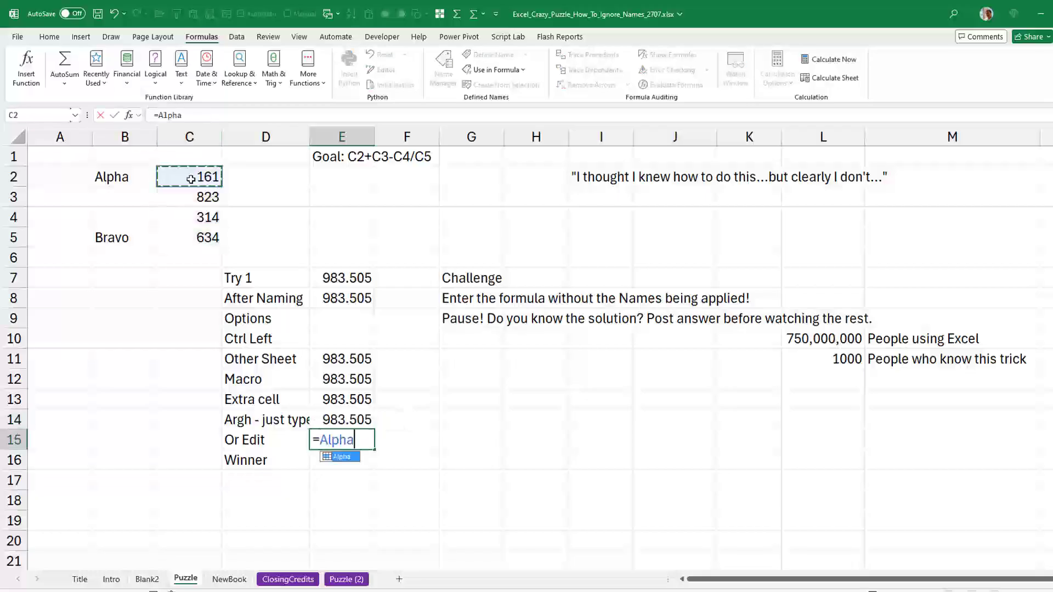
type("+C3-C4/")
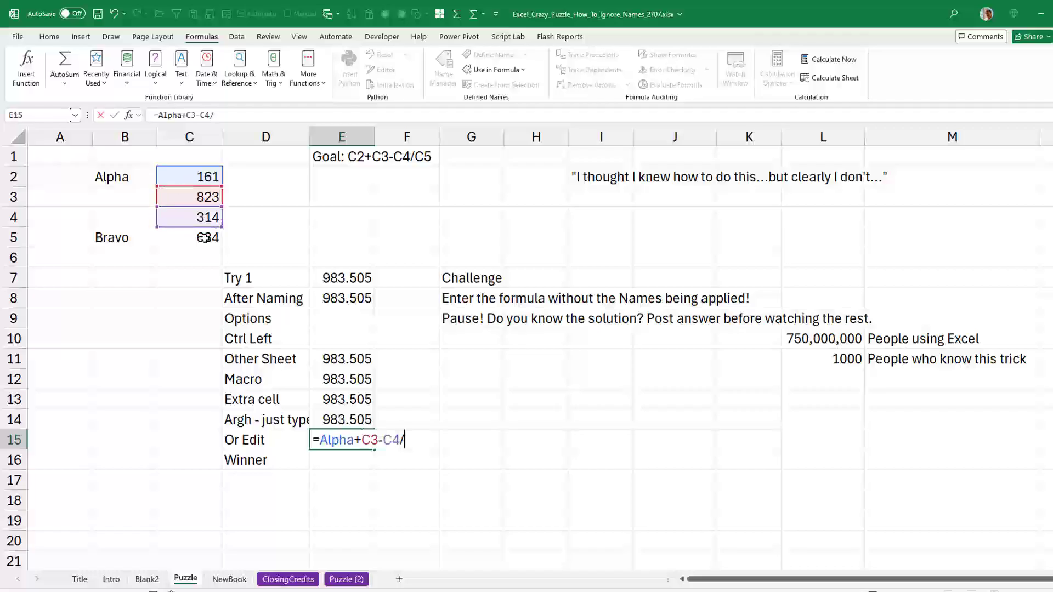
left_click(207, 237)
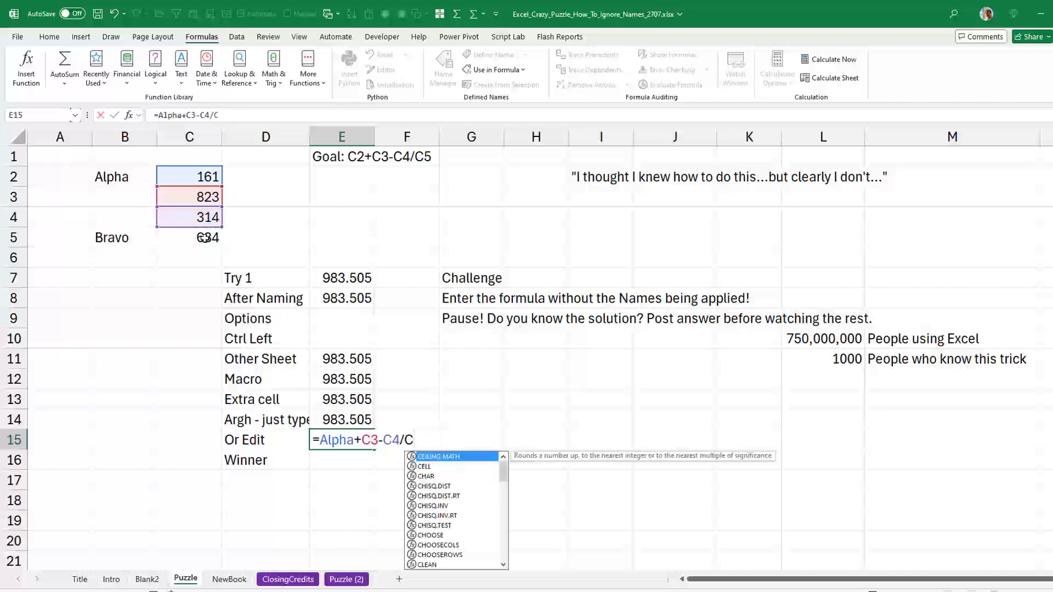
type("5")
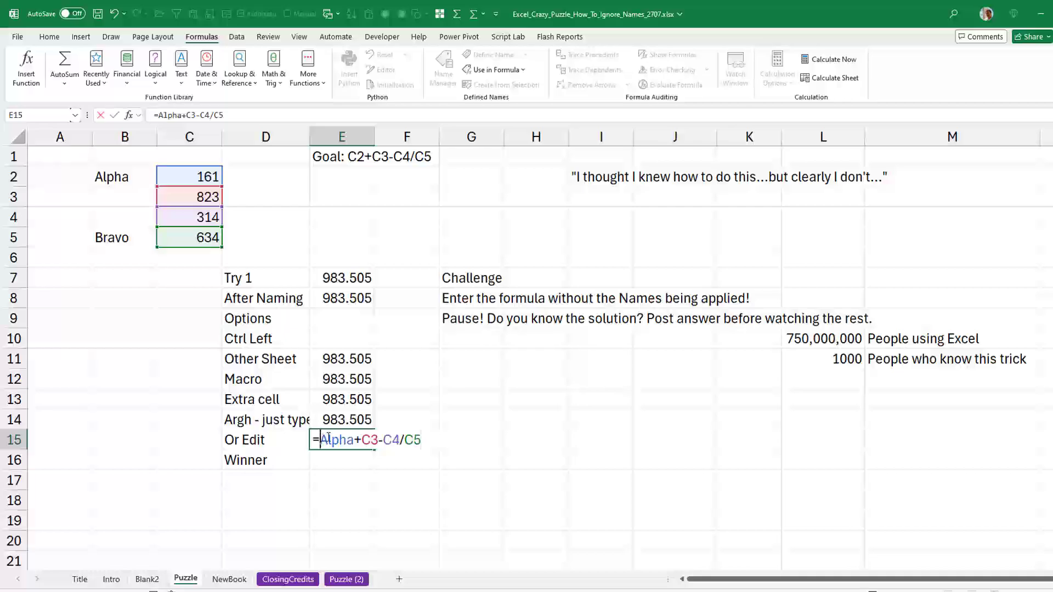
type("C2")
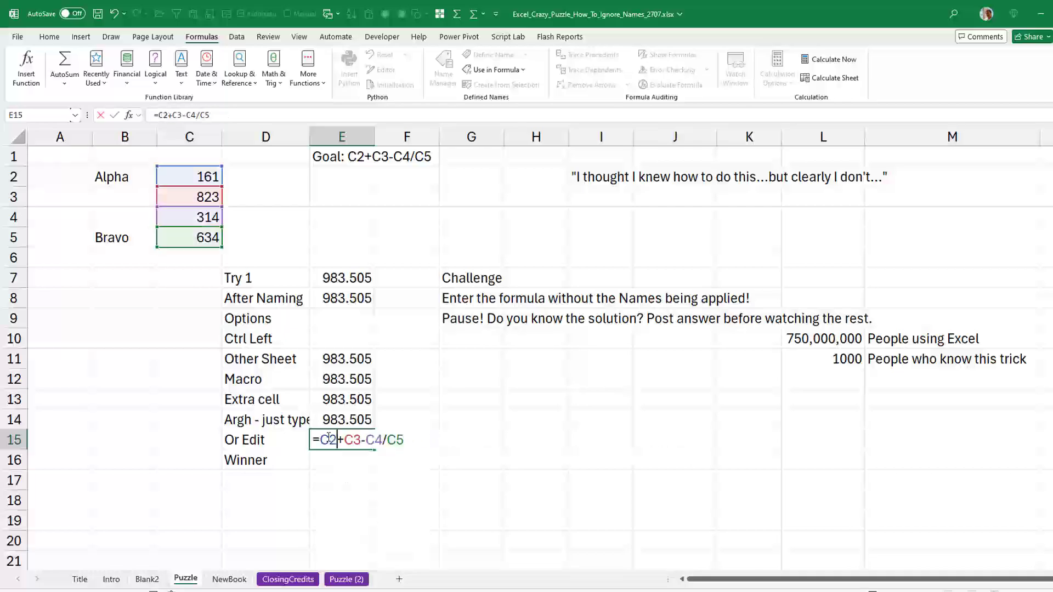
key("enter")
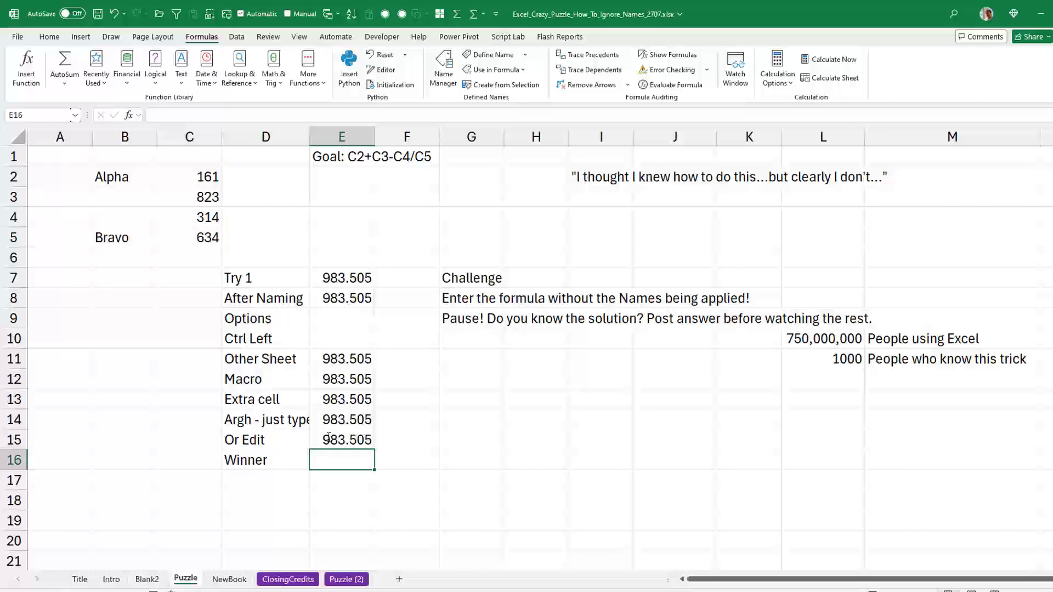
mouse_move(440, 441)
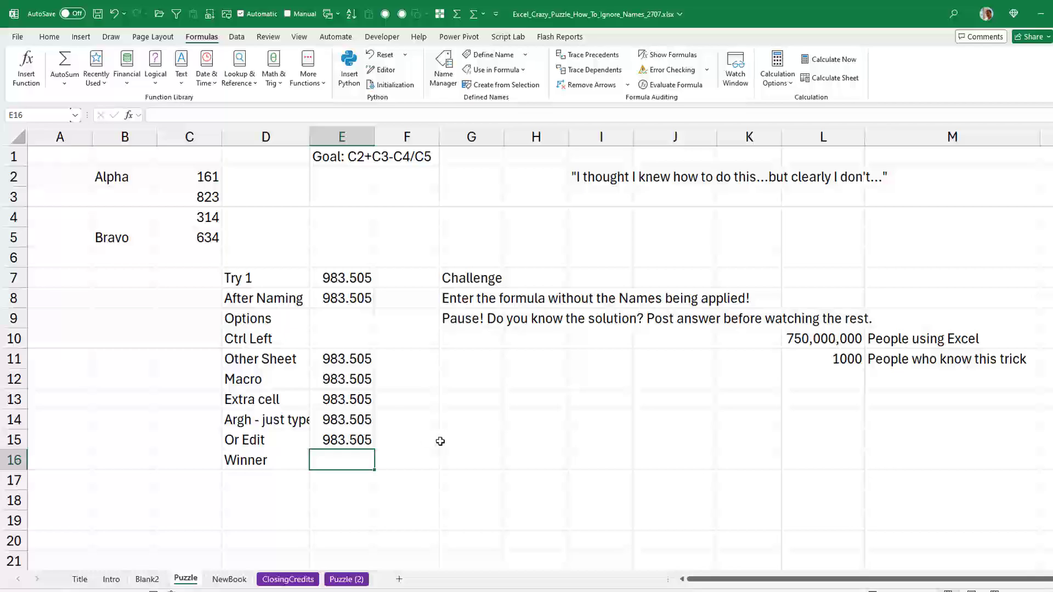
mouse_move(420, 445)
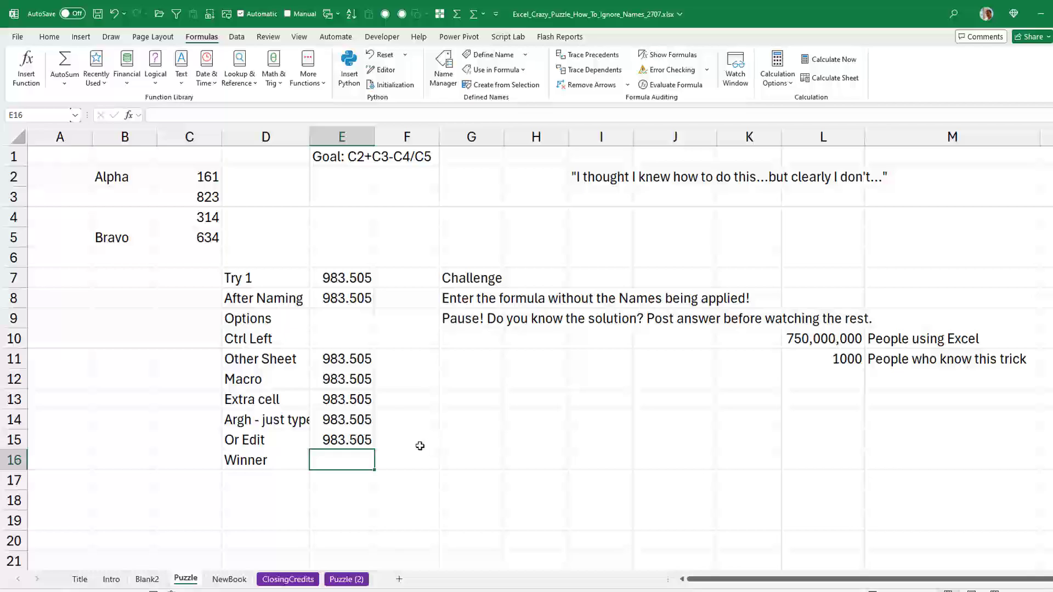
Enter =C2+C3-C4/C5 with plain references in the Winner cell E16 and verify it
left_click_drag(342, 460, 342, 476)
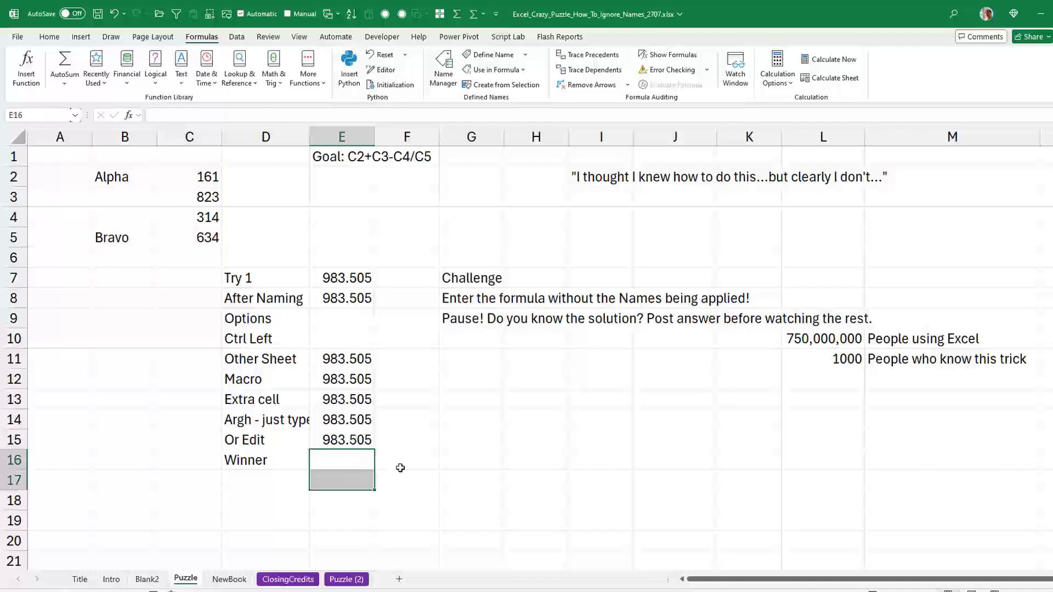
type("=C2")
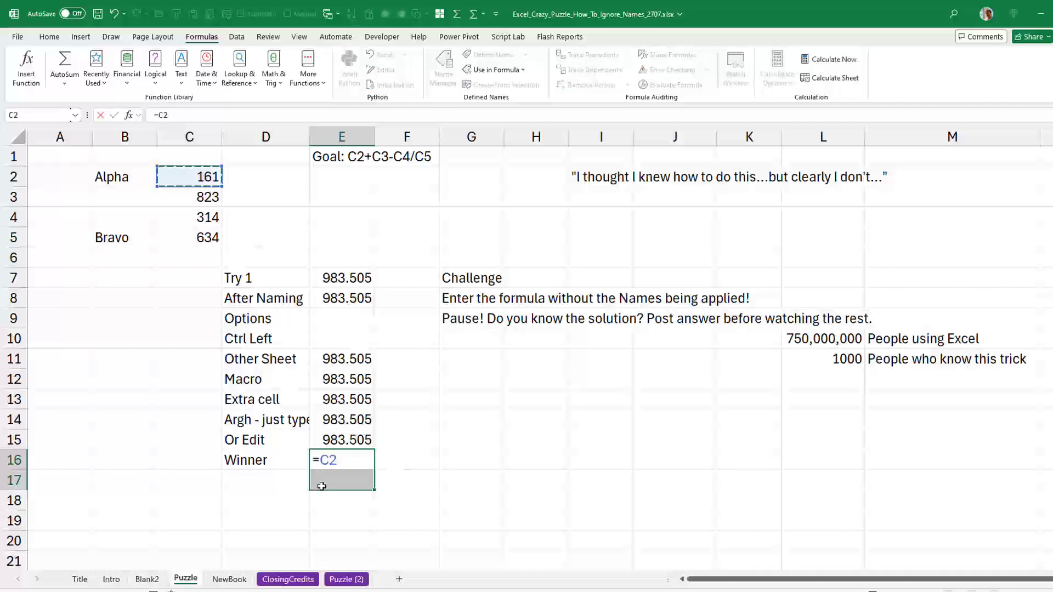
type("+C3-")
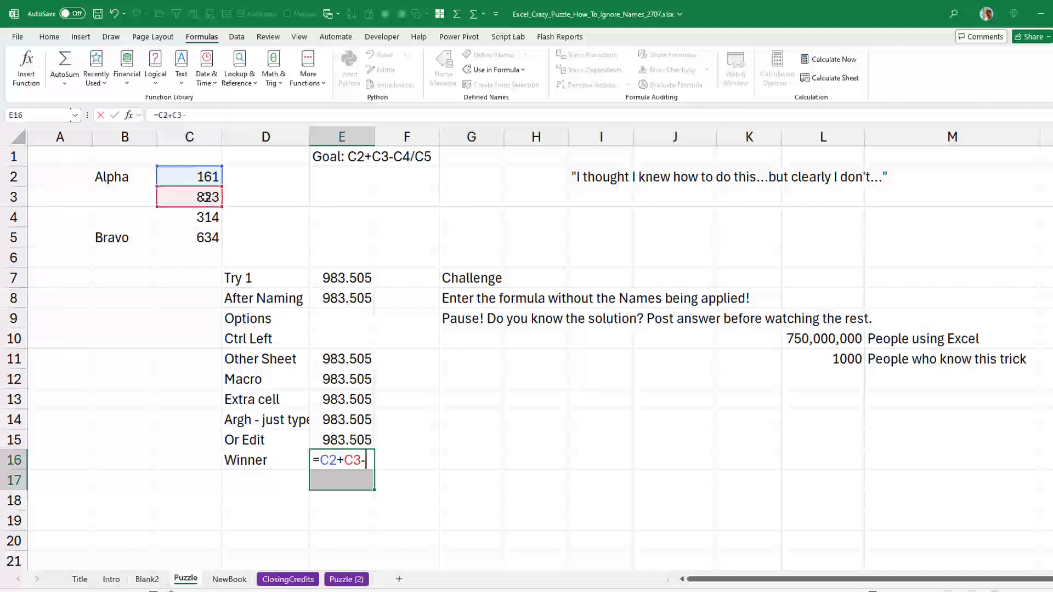
left_click(189, 218)
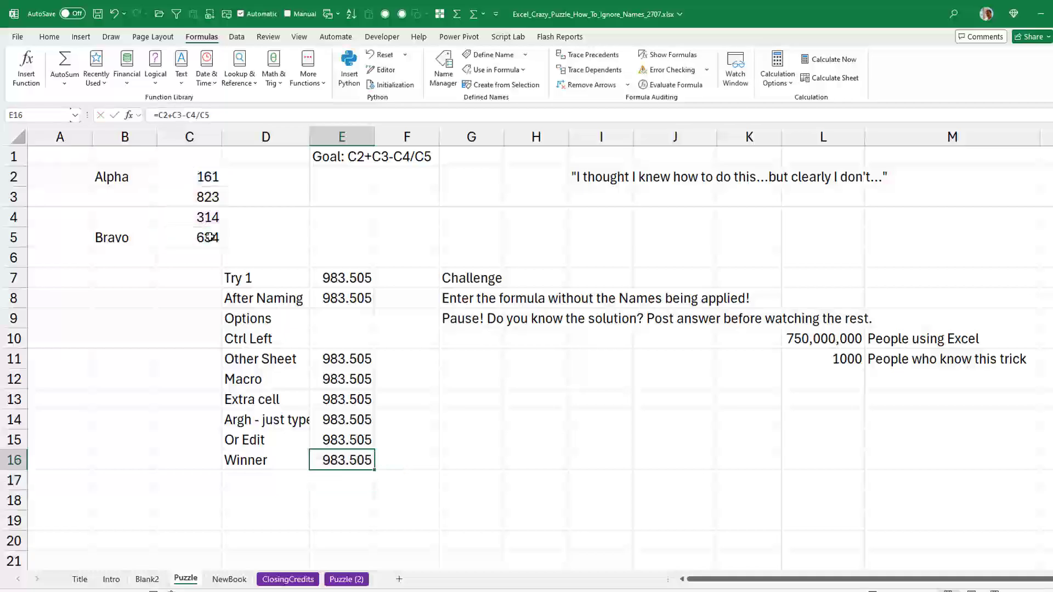
double_click(343, 460)
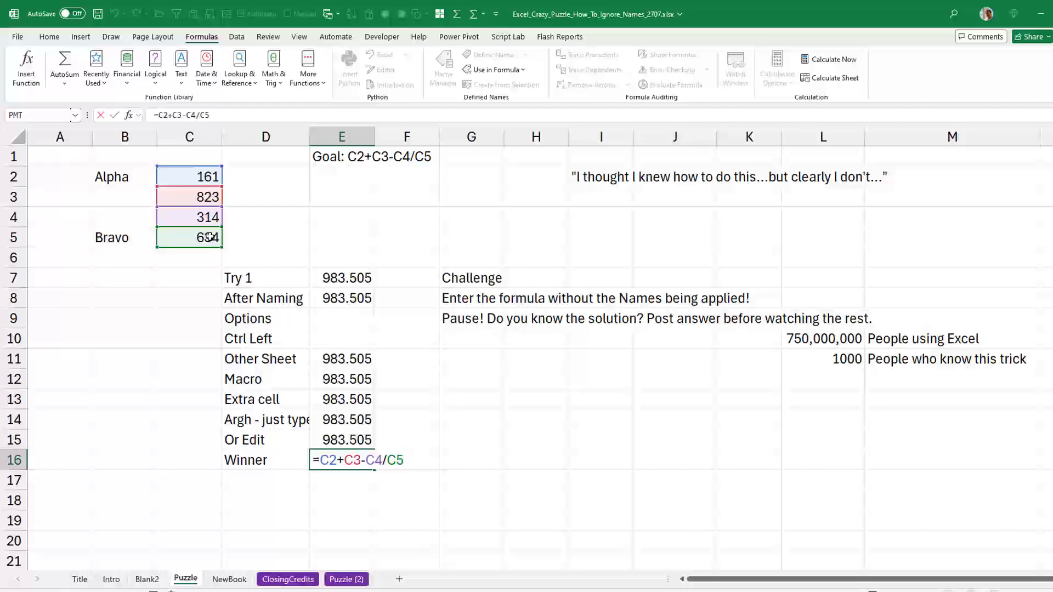
Switch to the NewBook sheet promoting the MrExcel 2025 full-color edition
left_click(228, 579)
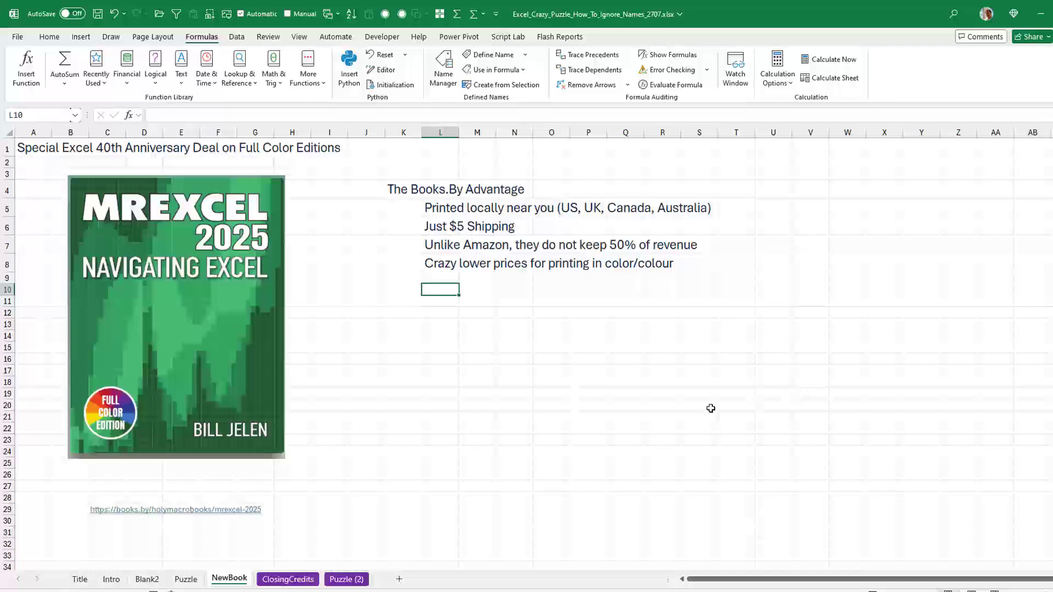
mouse_move(219, 449)
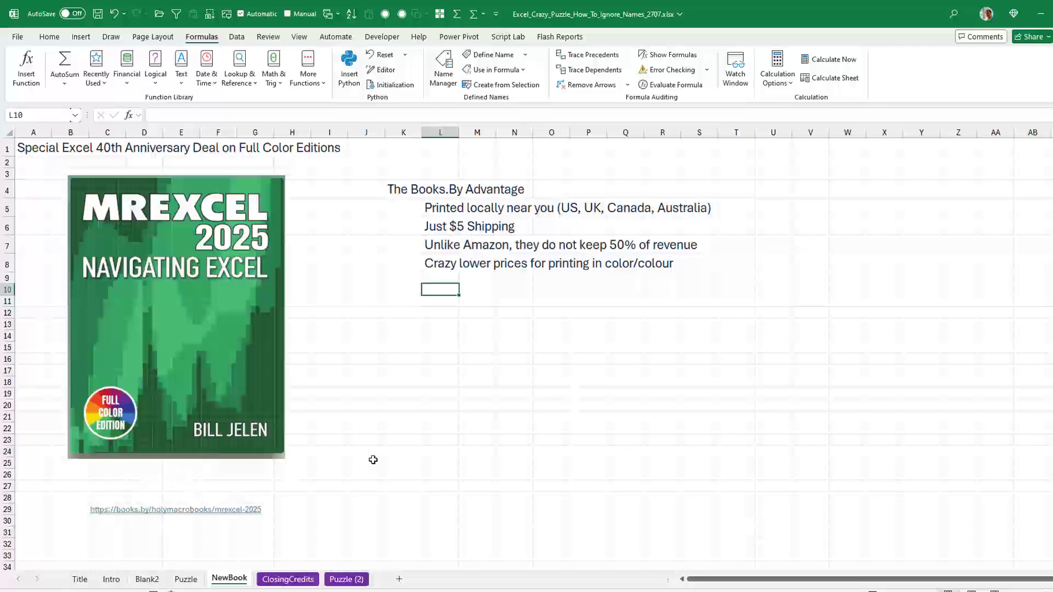
Follow the books.by link and scroll through the Holy Macro! Books titles and prices
left_click(175, 509)
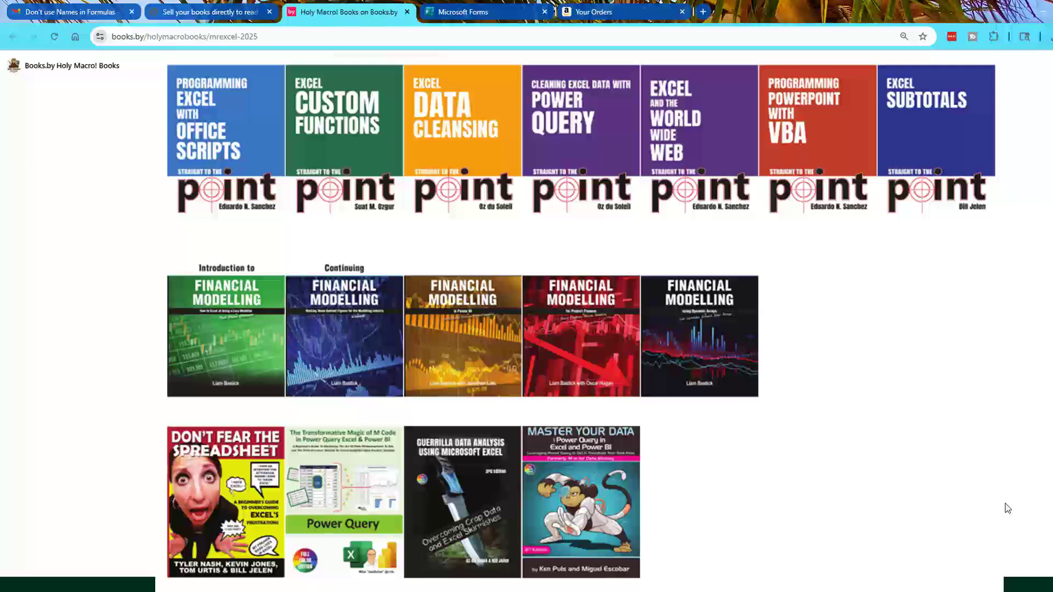
scroll("down", 3)
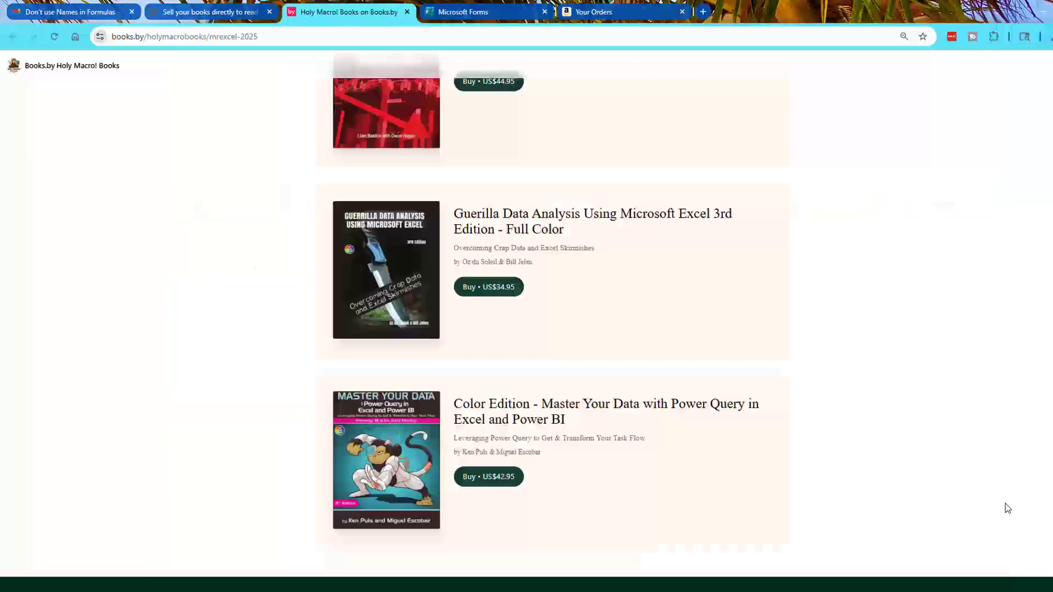